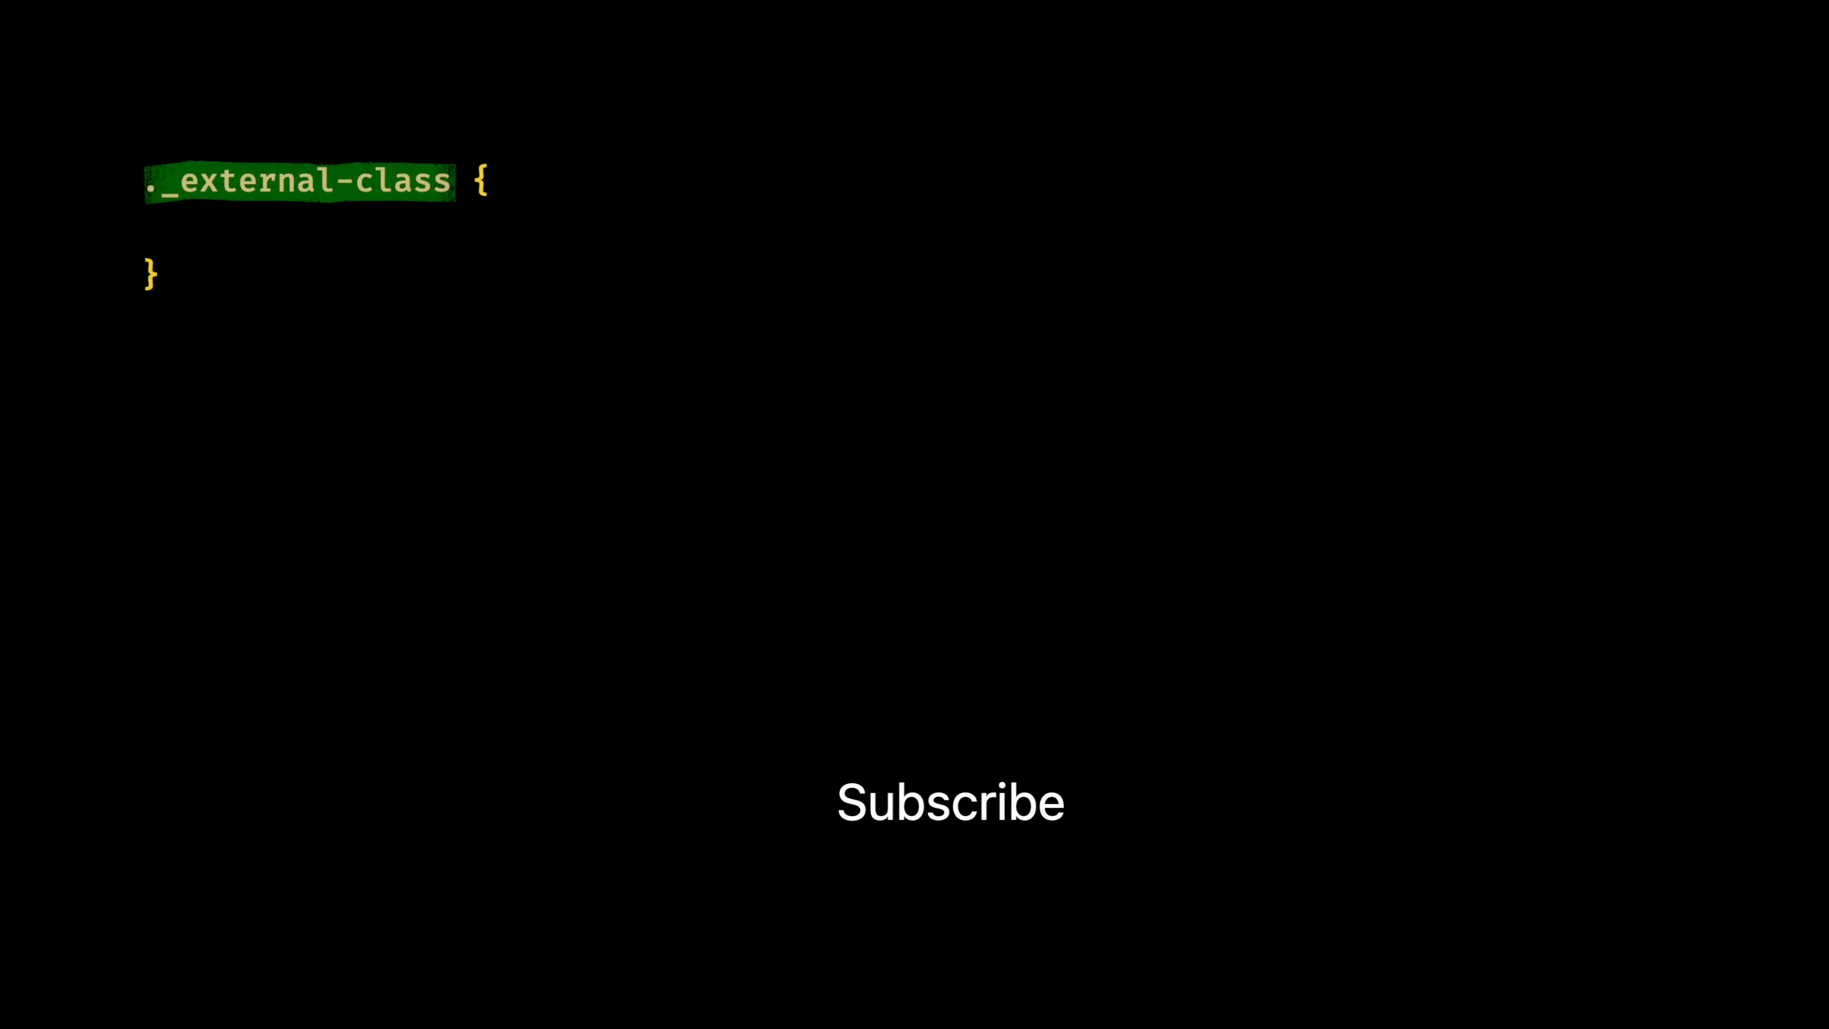
text(@apply)
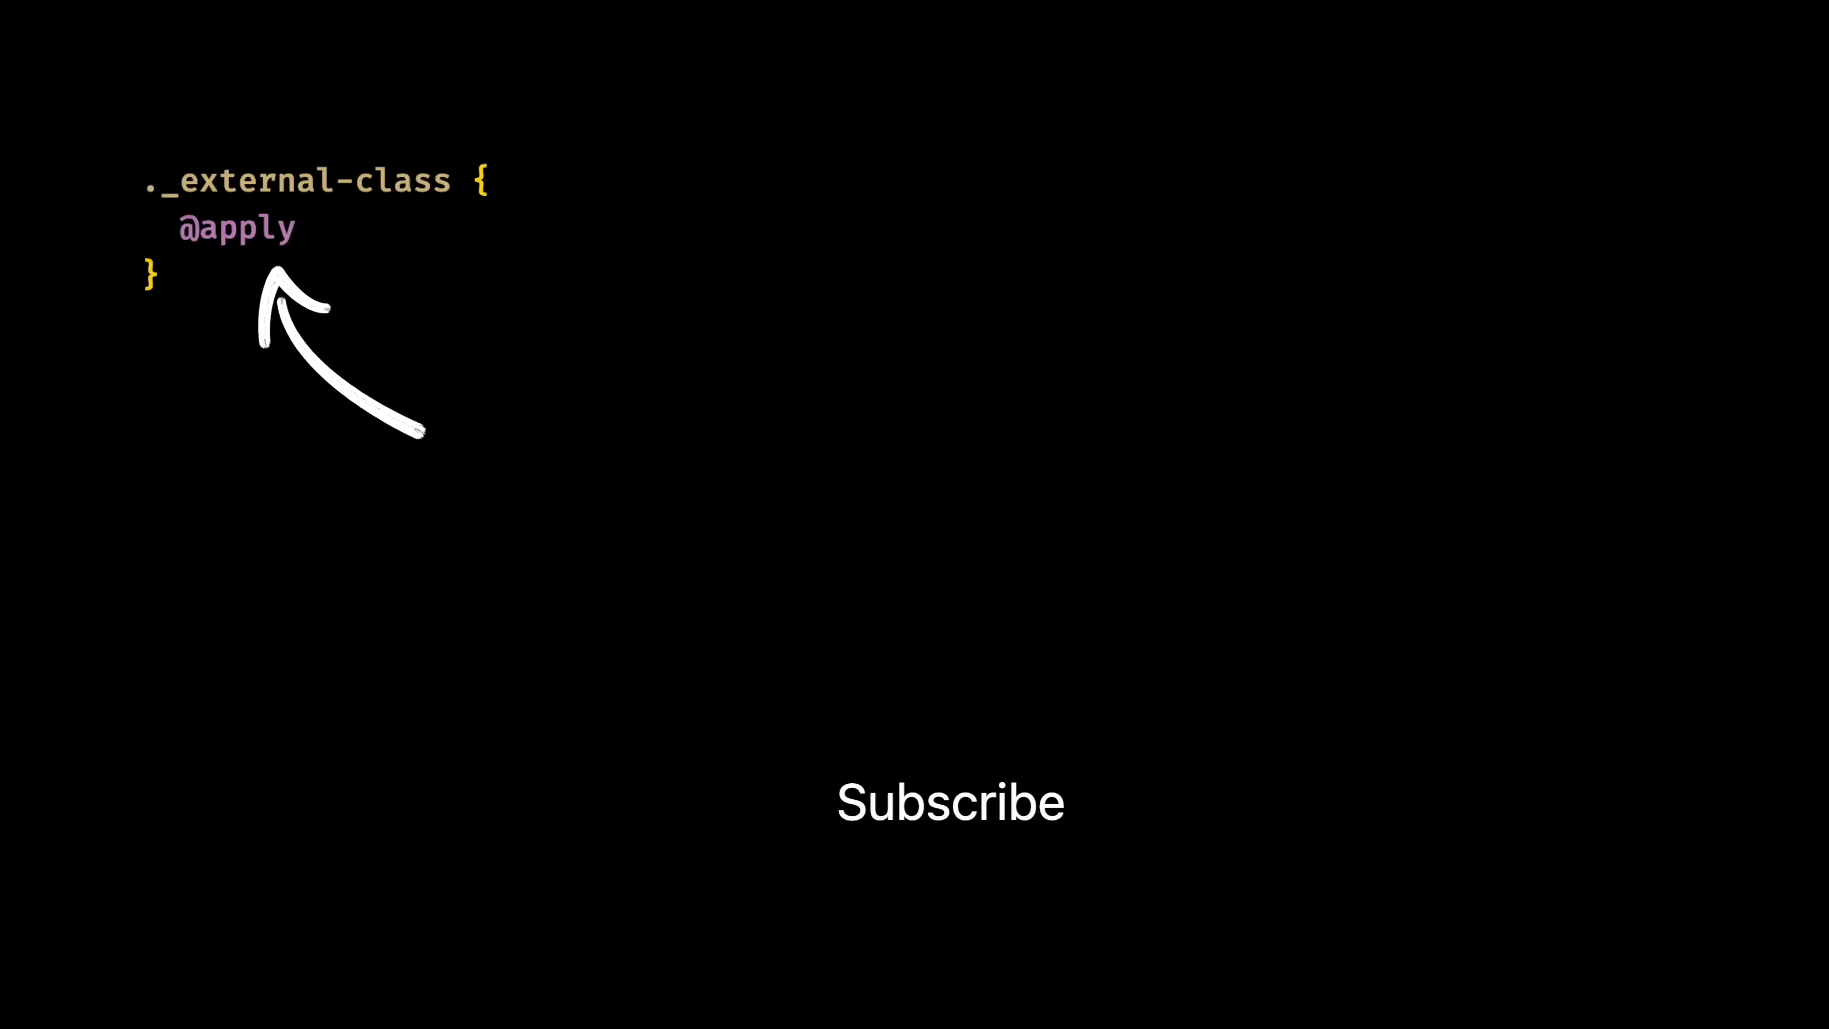
text(text-purple-200 bg-purple-900)
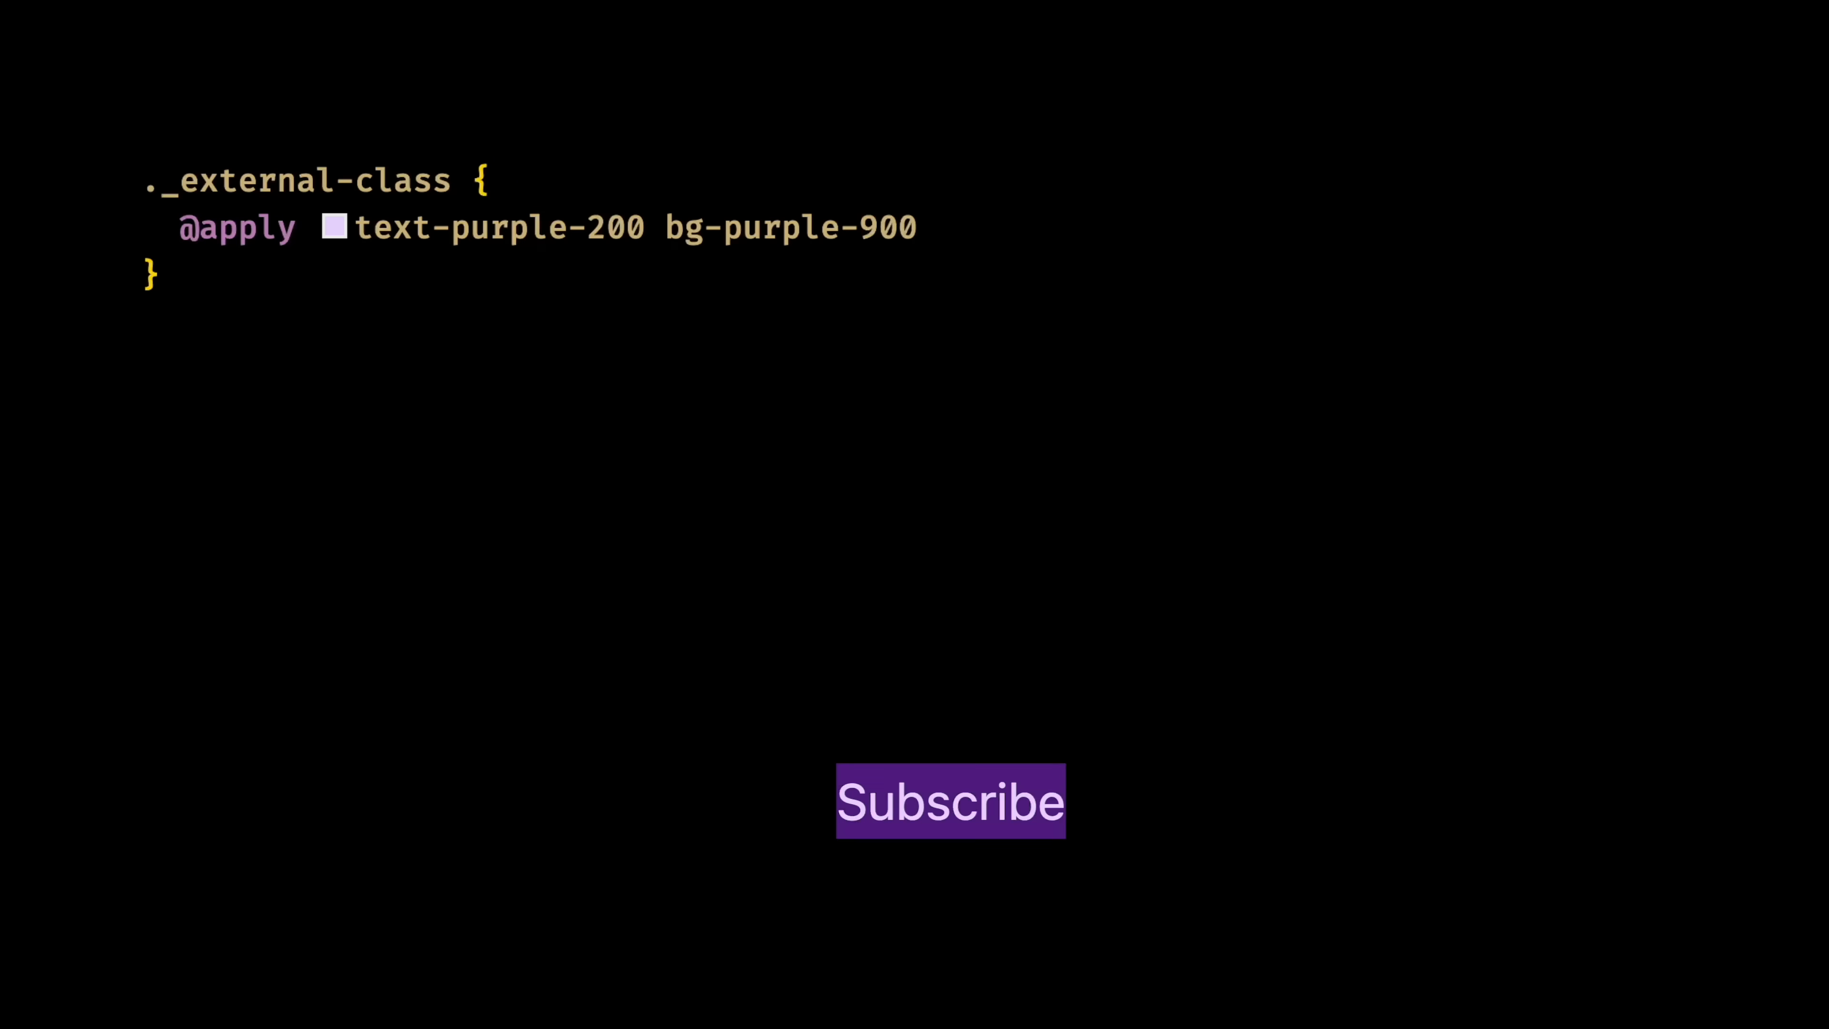
text(py-2 px-6 rounded-lg uppercase; */)
text(color: theme()
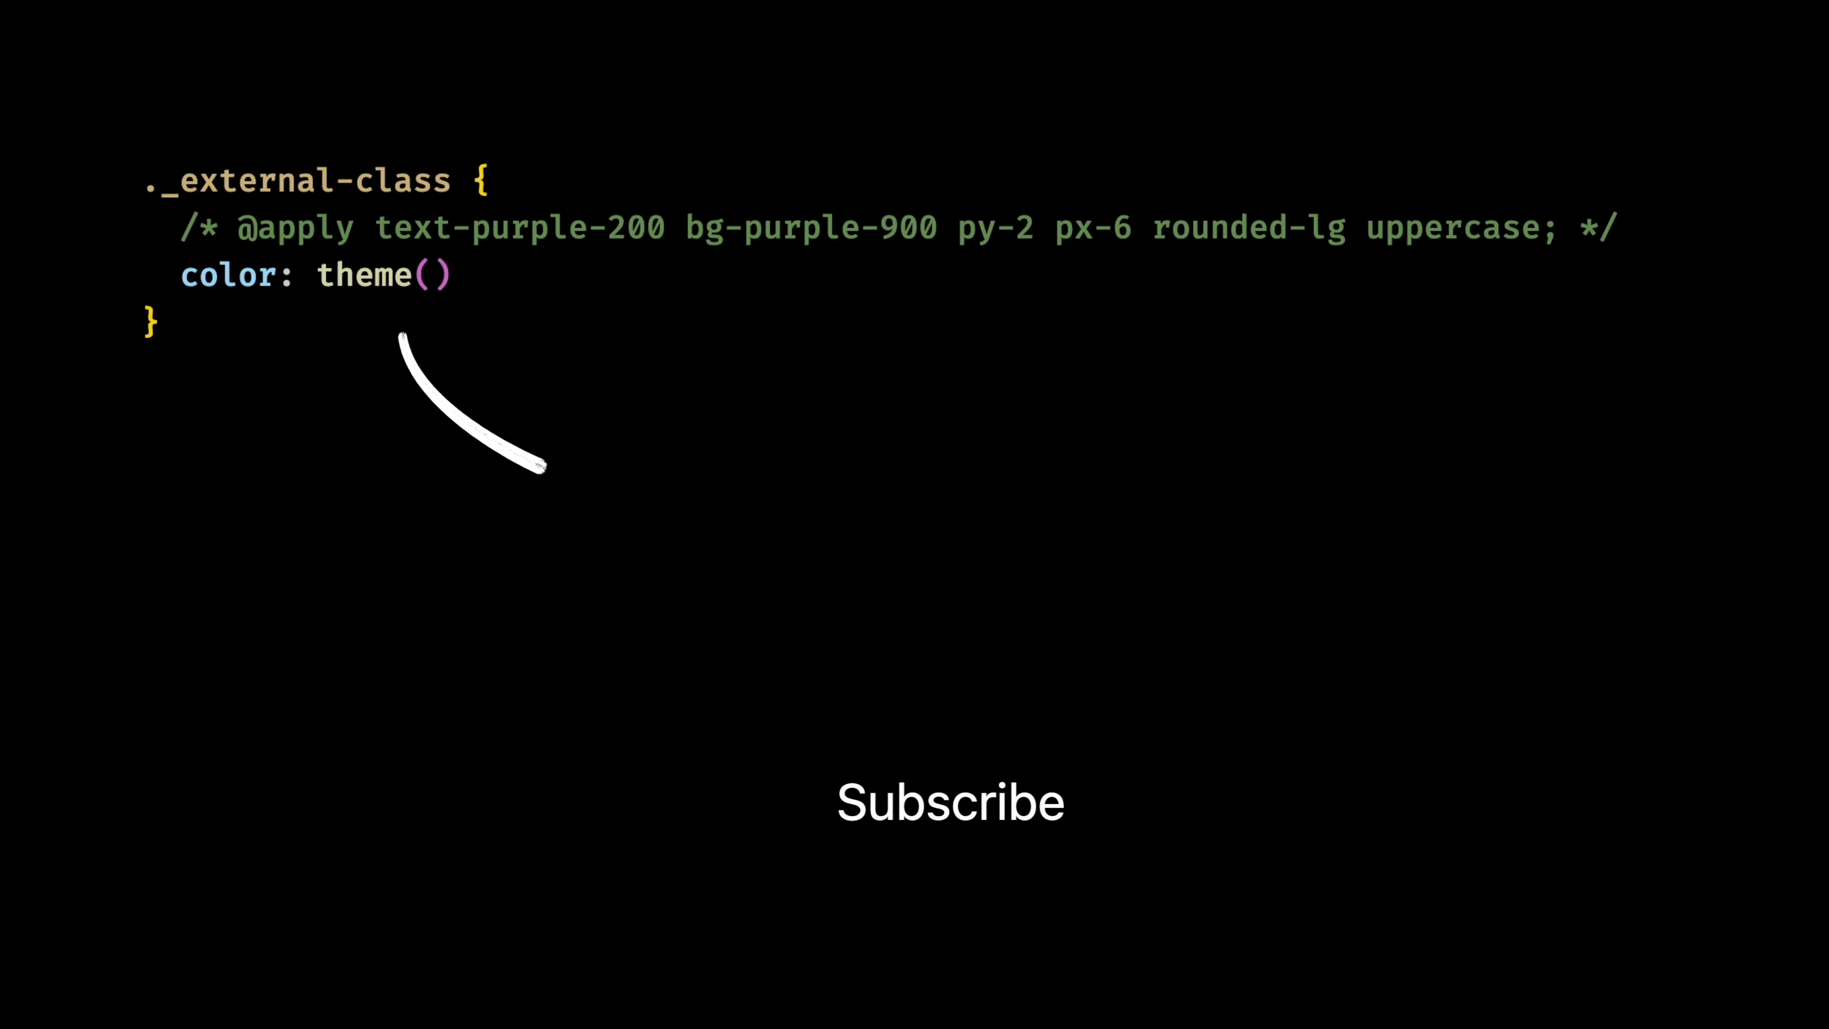
- Begin the theme('col...') color argument for the external class
text('col')
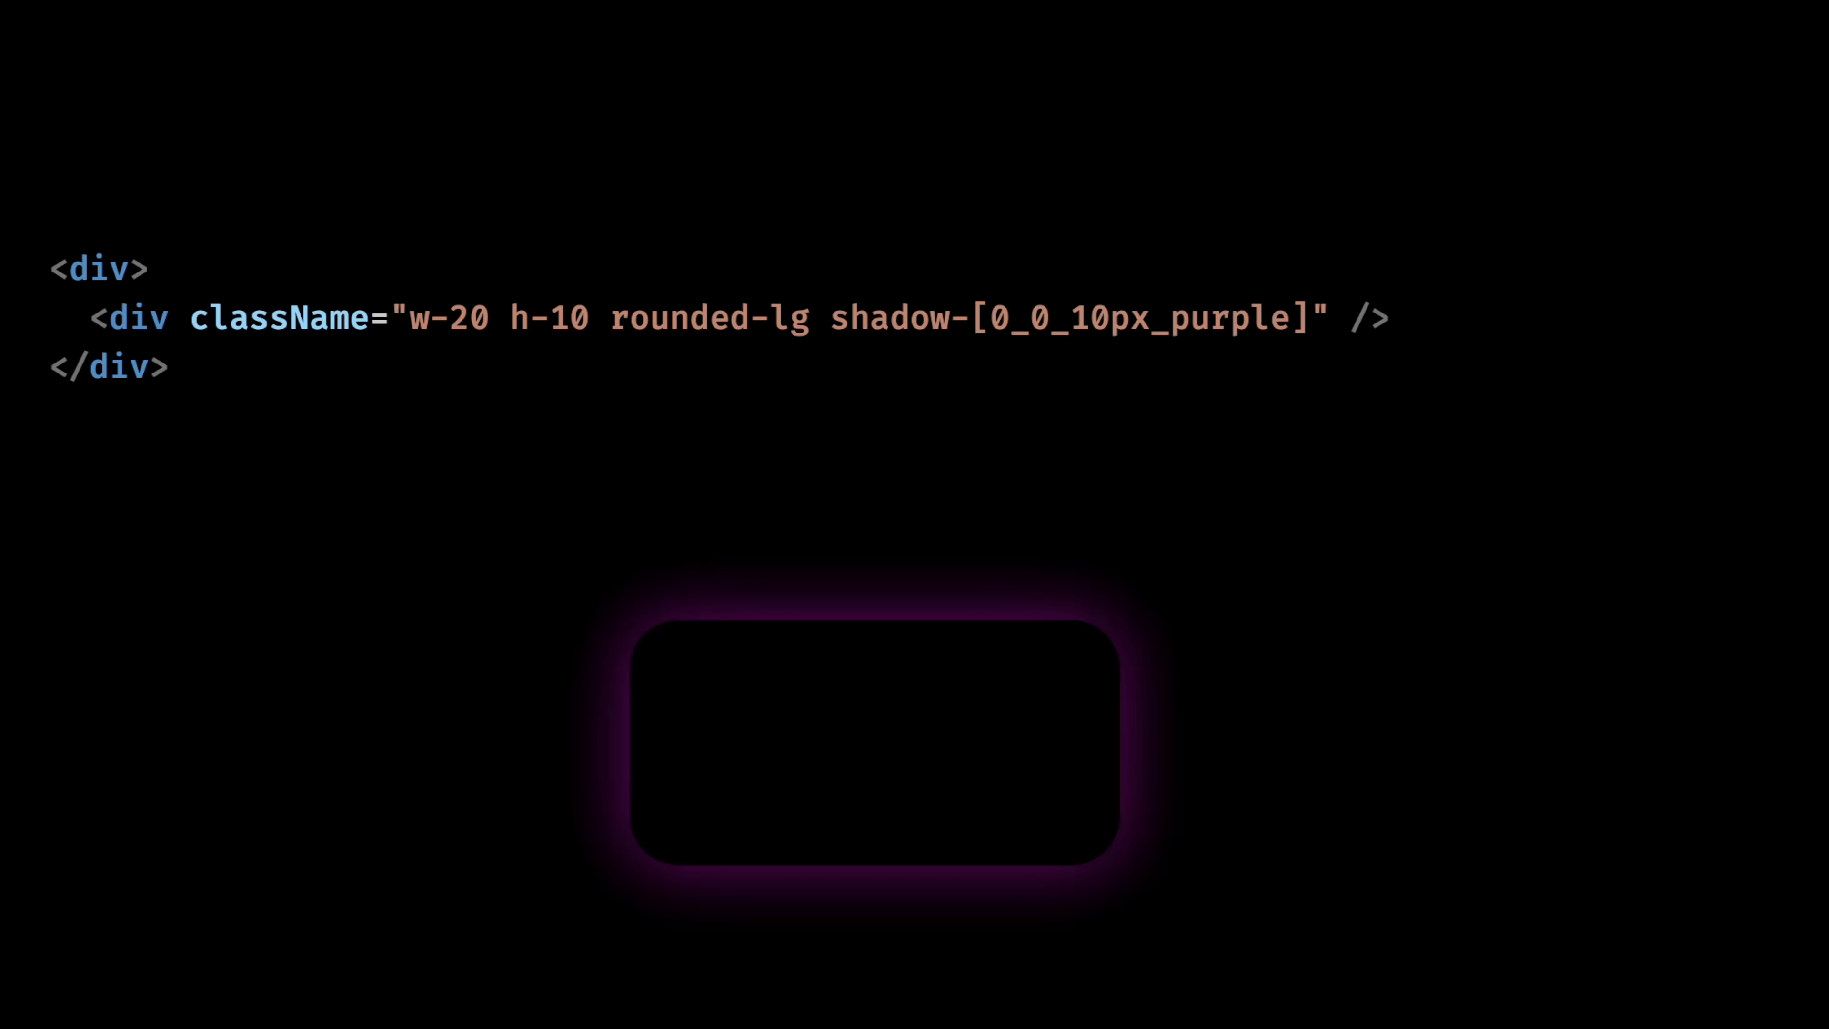
- Complete the color as theme('colors.purple.700')
text(theme('colors.purple.700'))
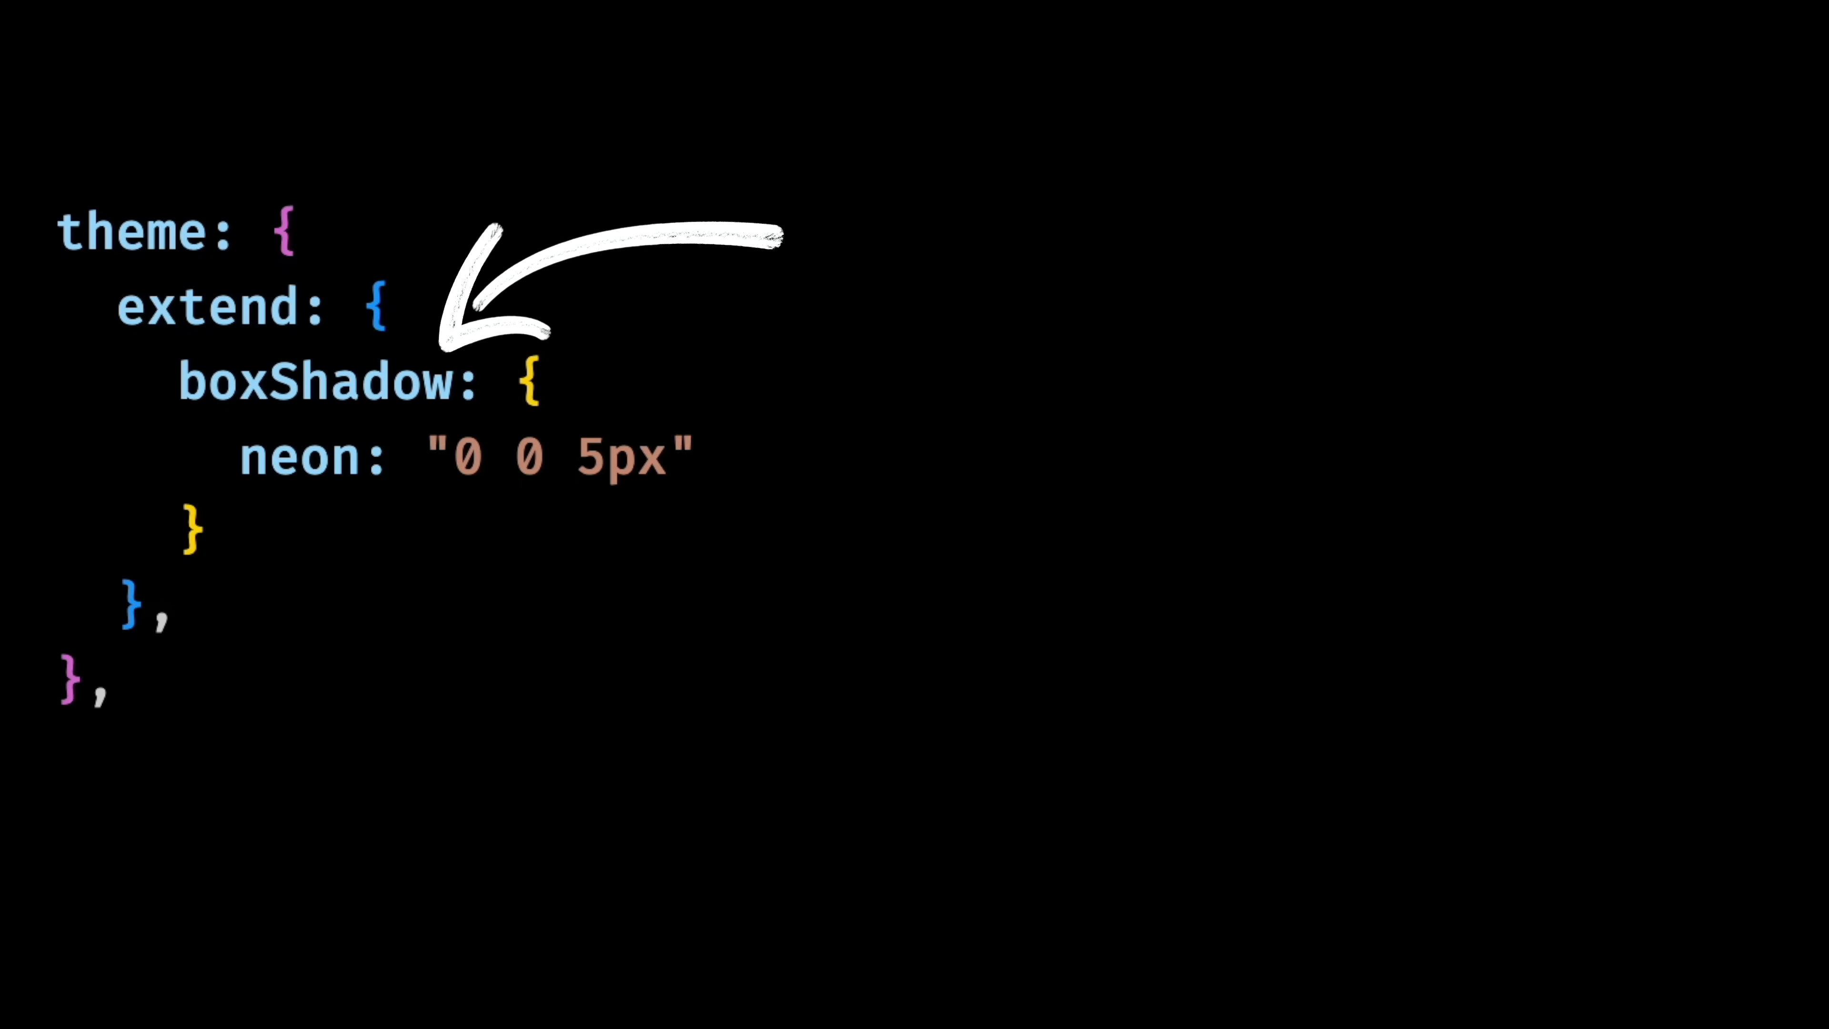
- Color the neon shadow with theme('colors.purple.200') and start a second 0 0 layer
text(theme('colors.purple.2')
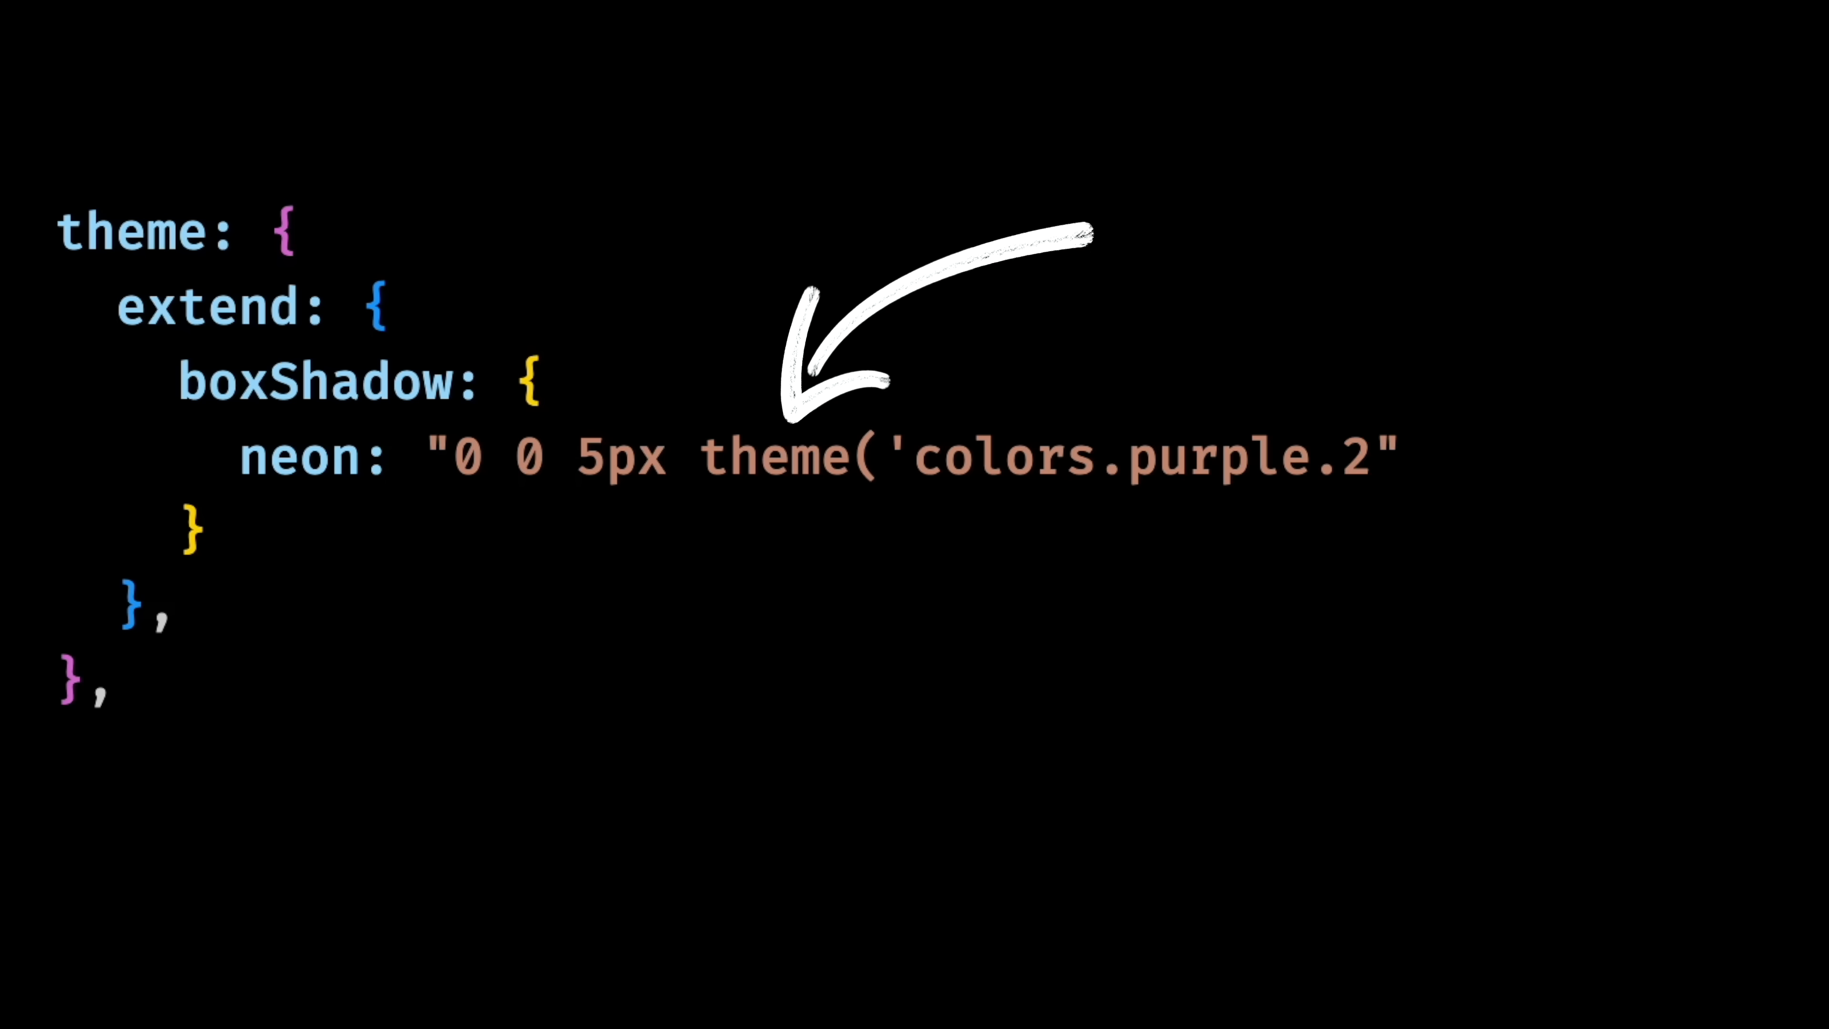
text(00'))
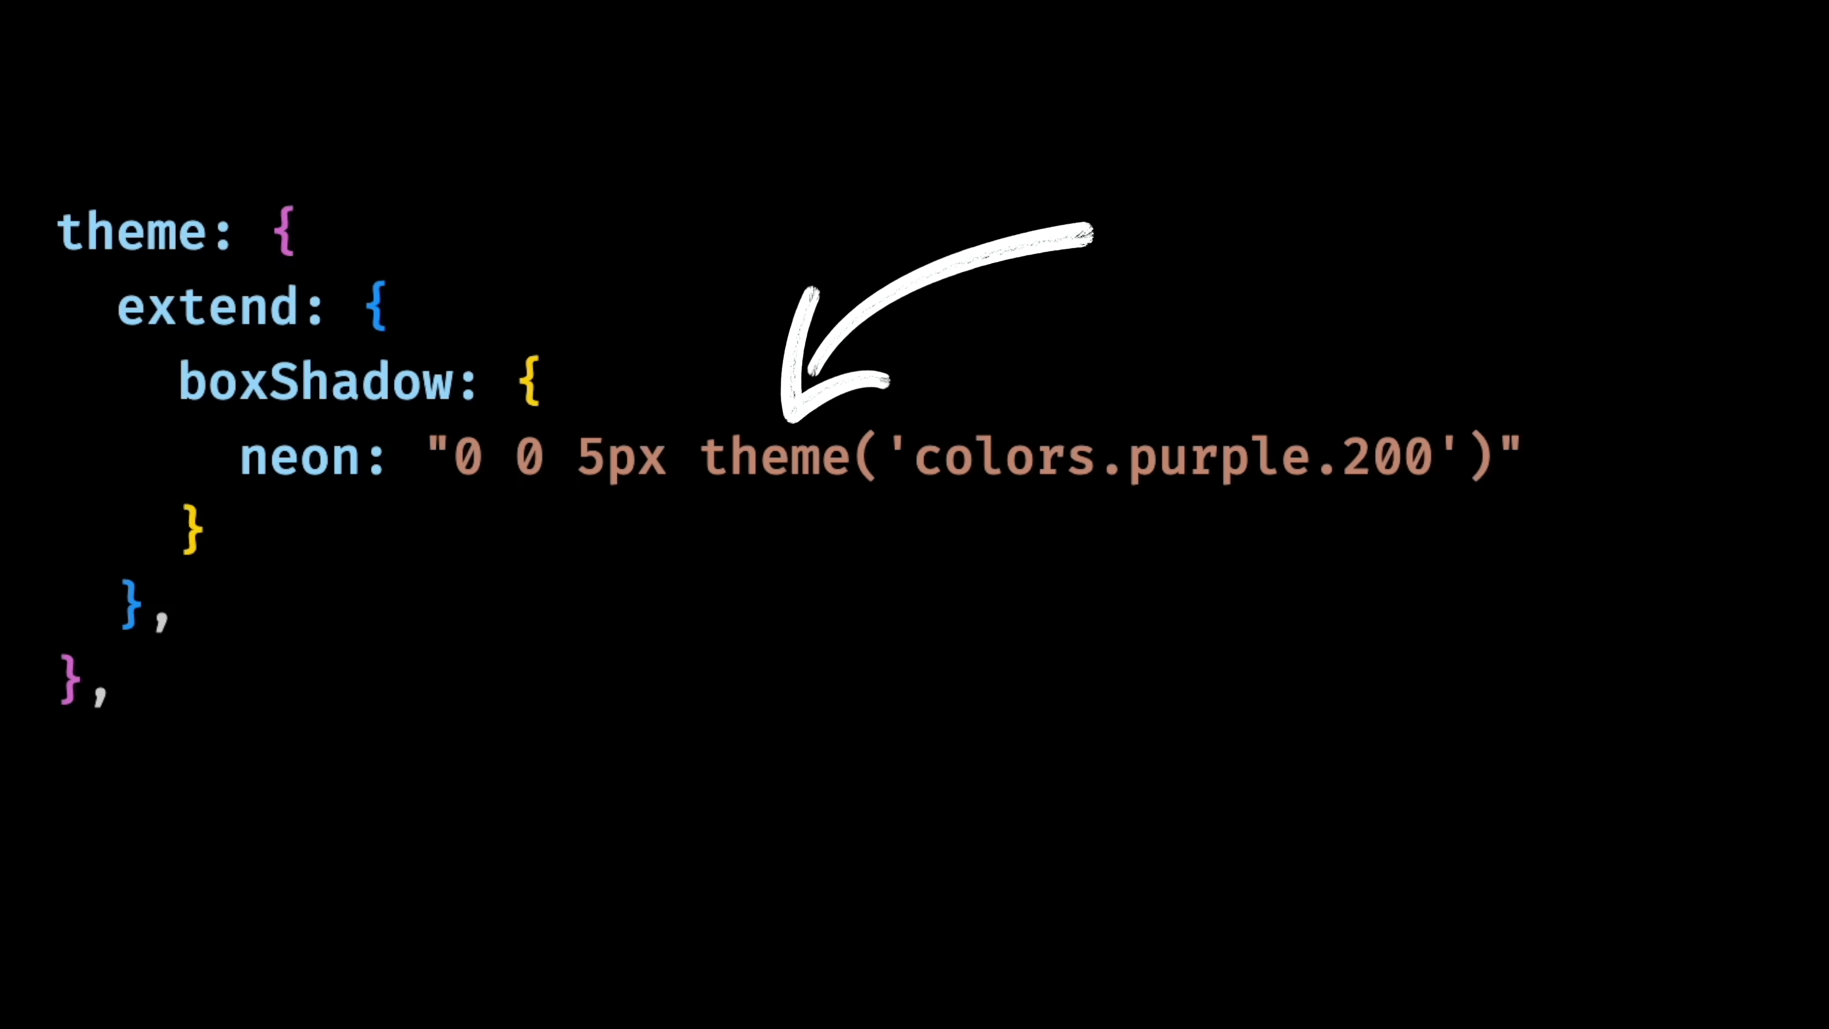
text(, 0 0)
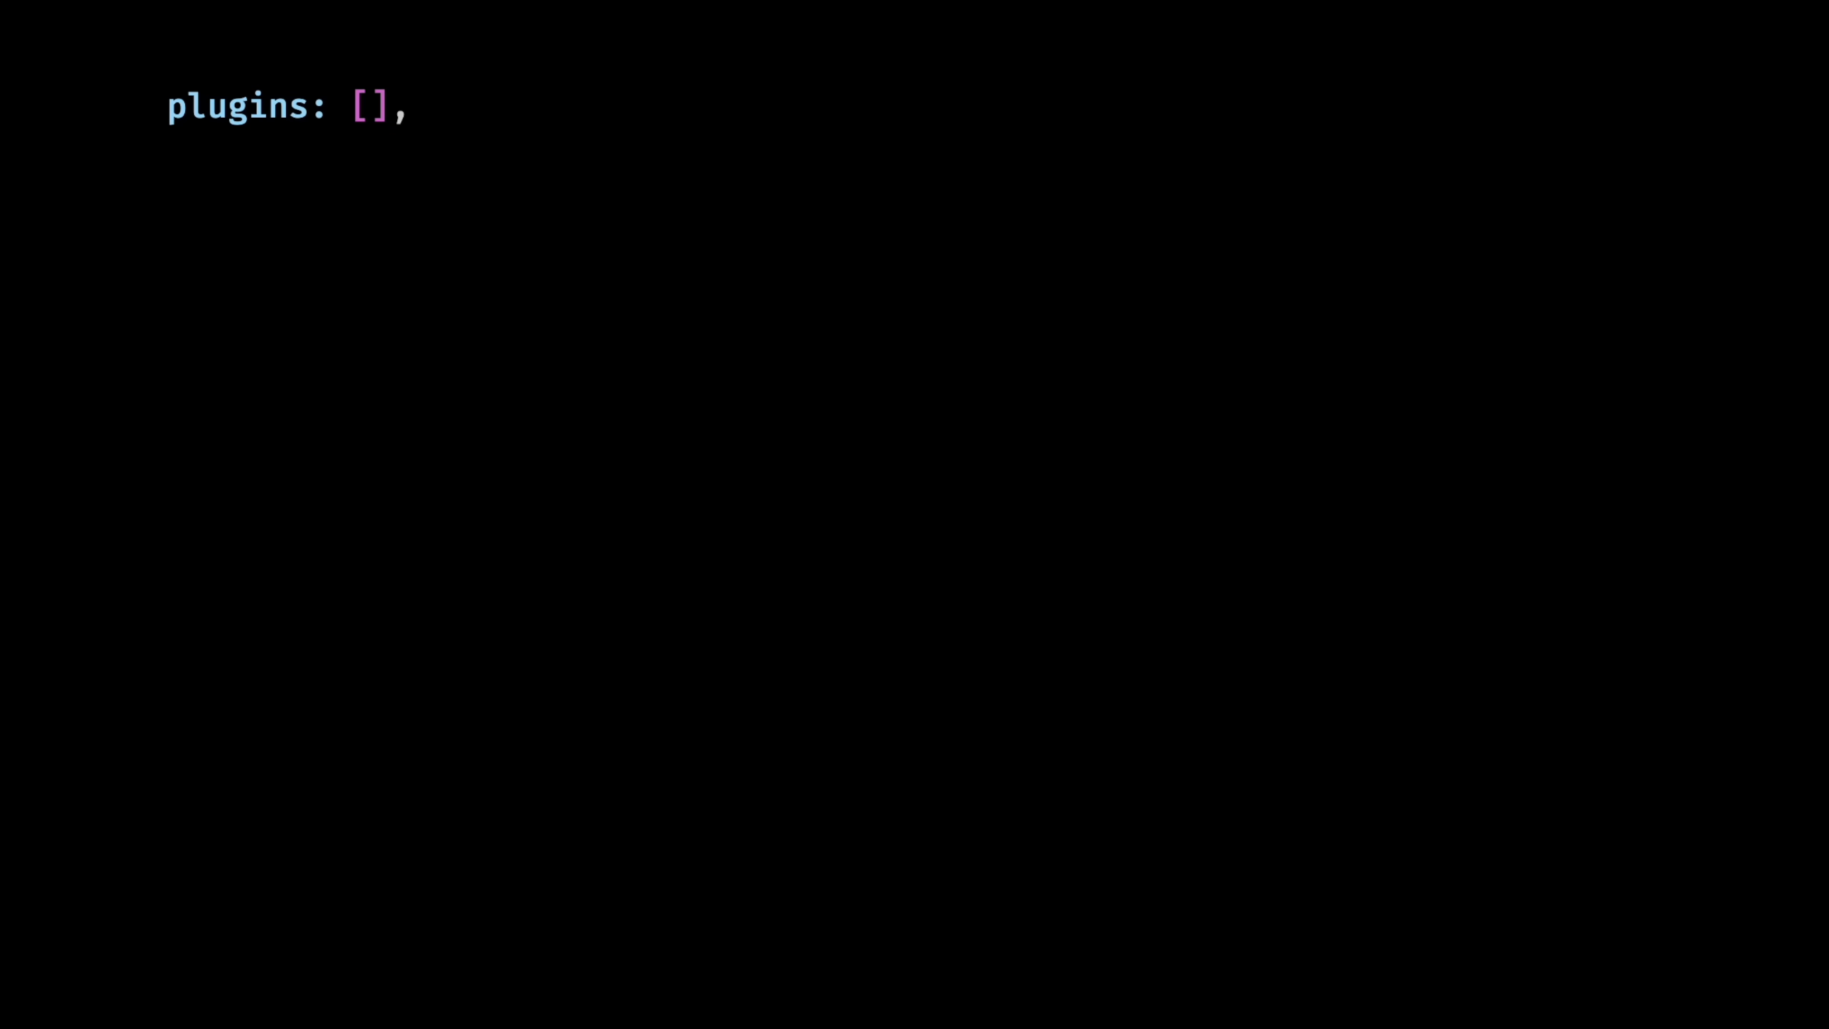
- Scaffold plugin(({ theme, addUtilities }) => {}) in the plugins array
text(plugin(() => {}))
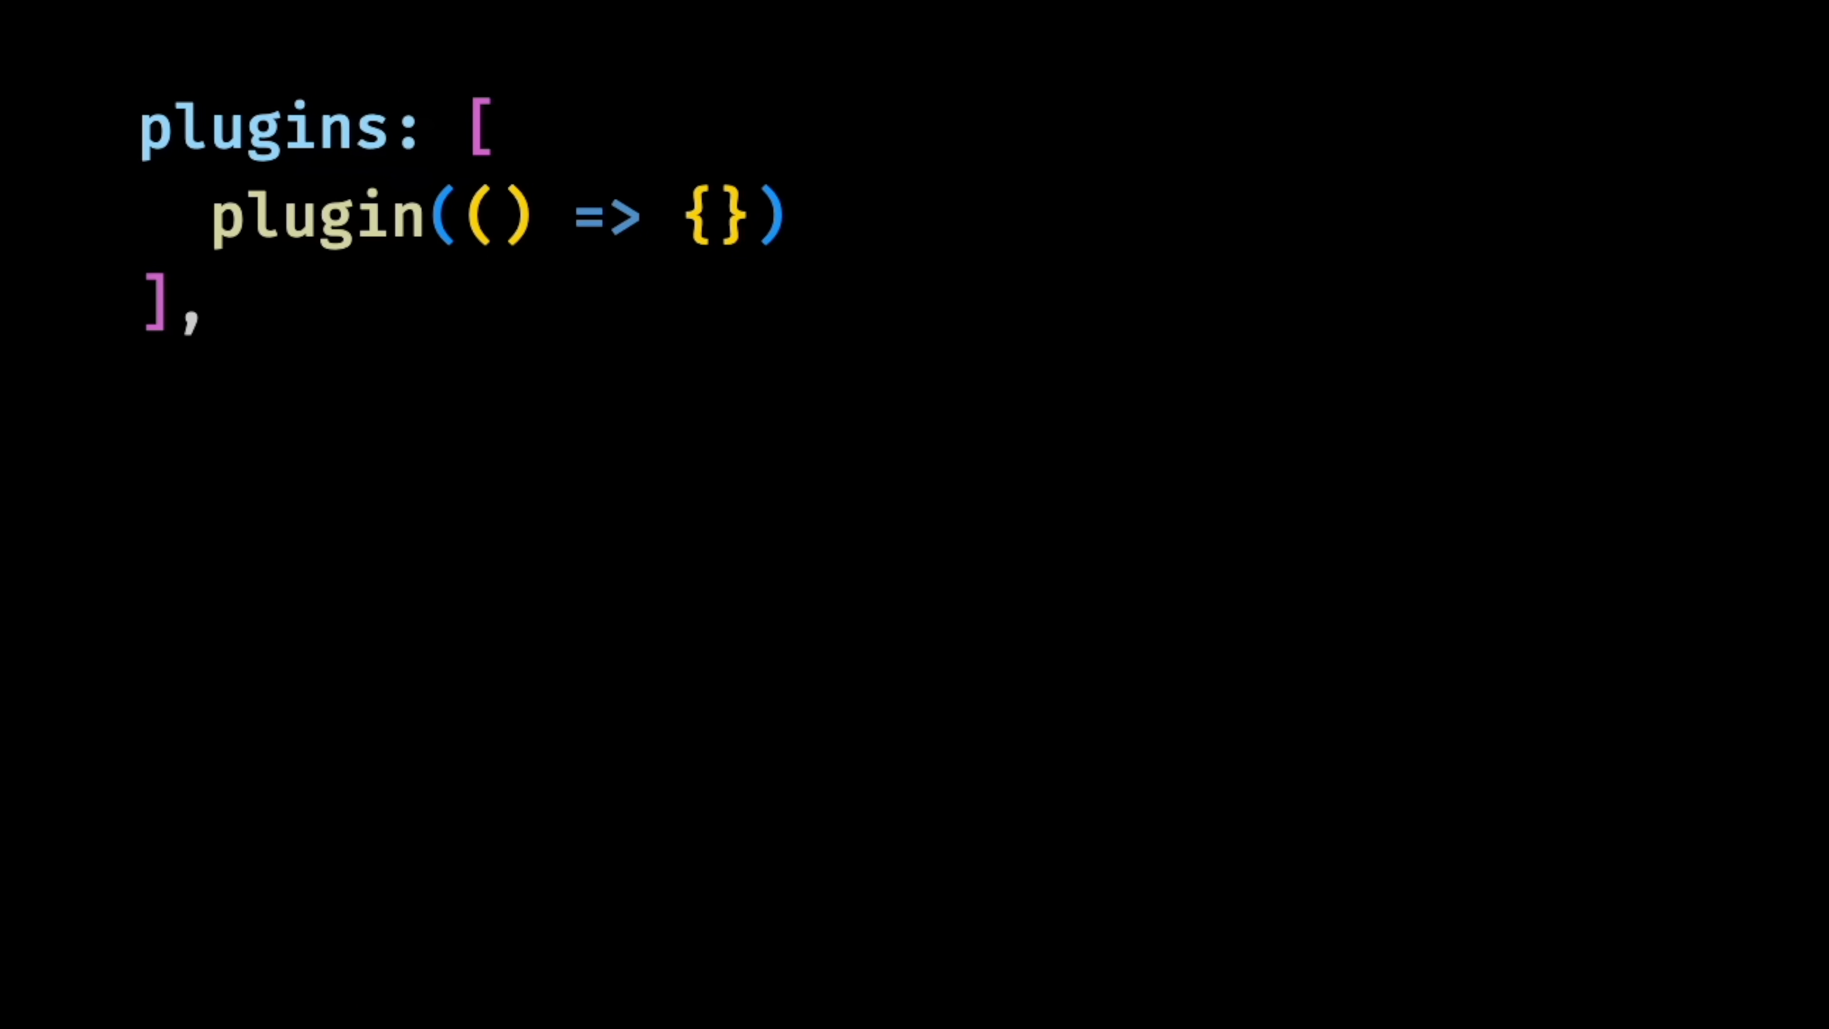
text({})
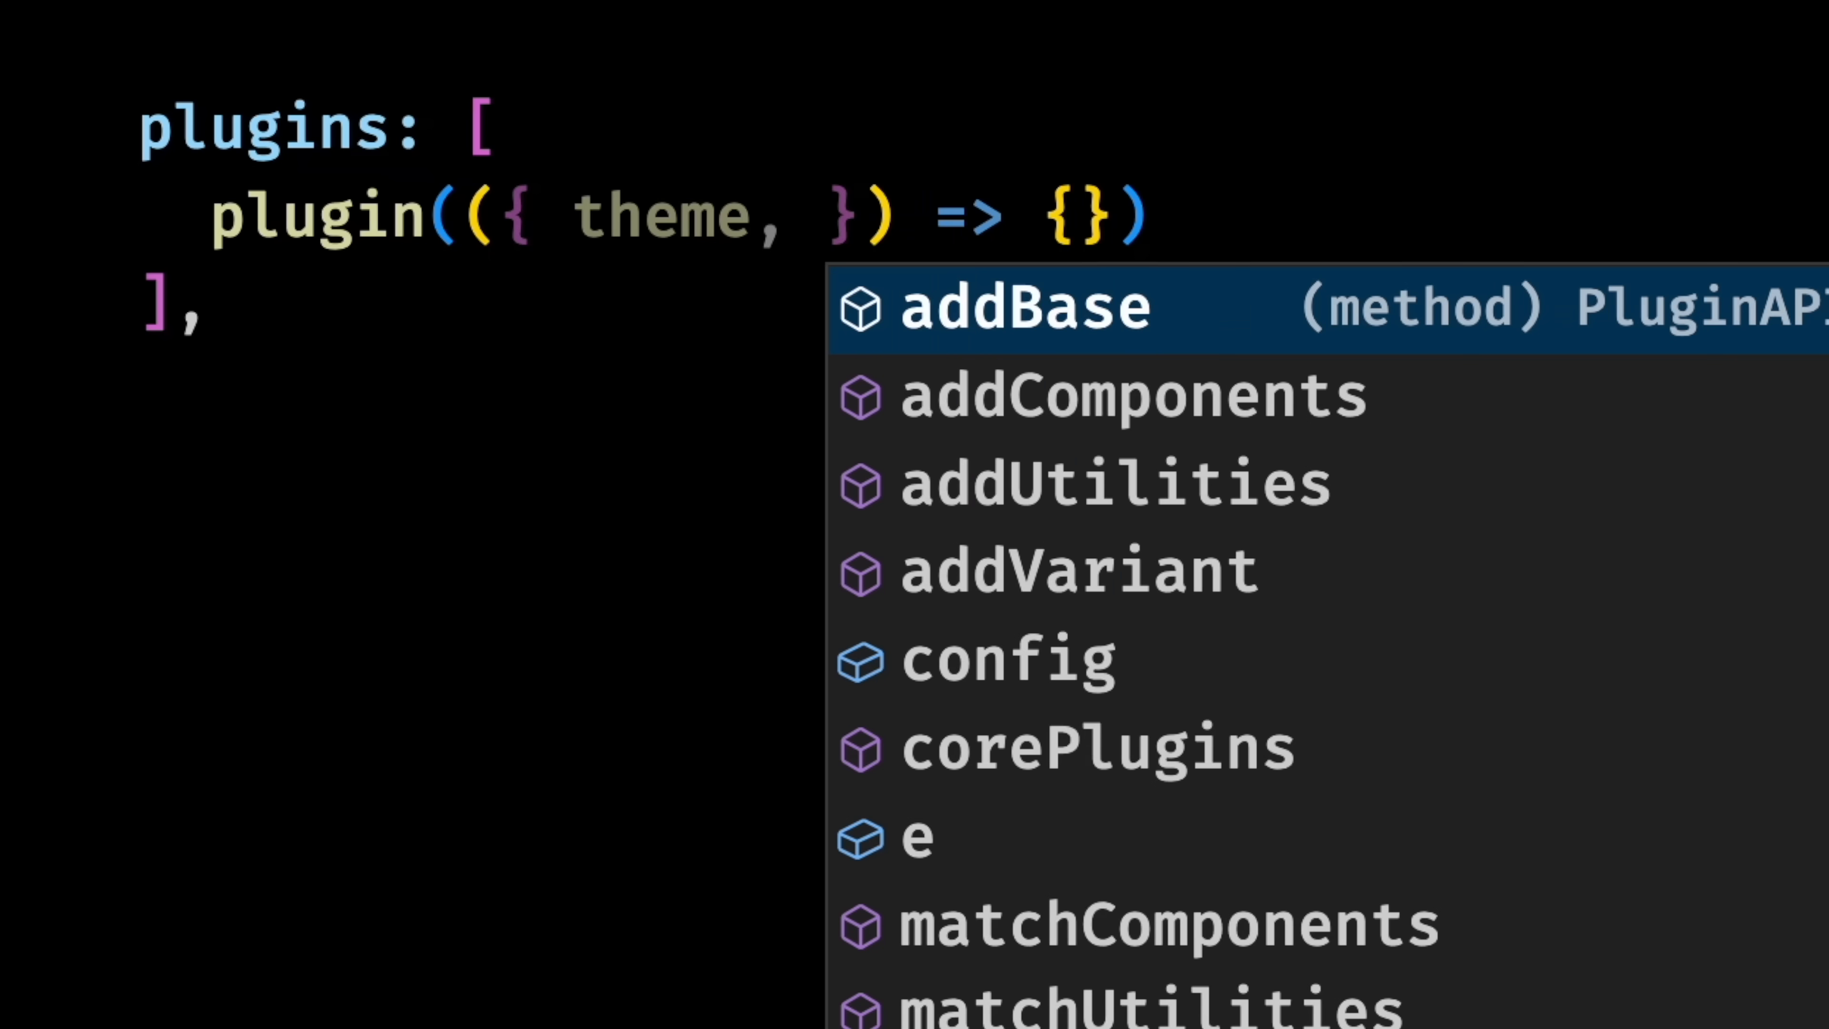
click(1085, 484)
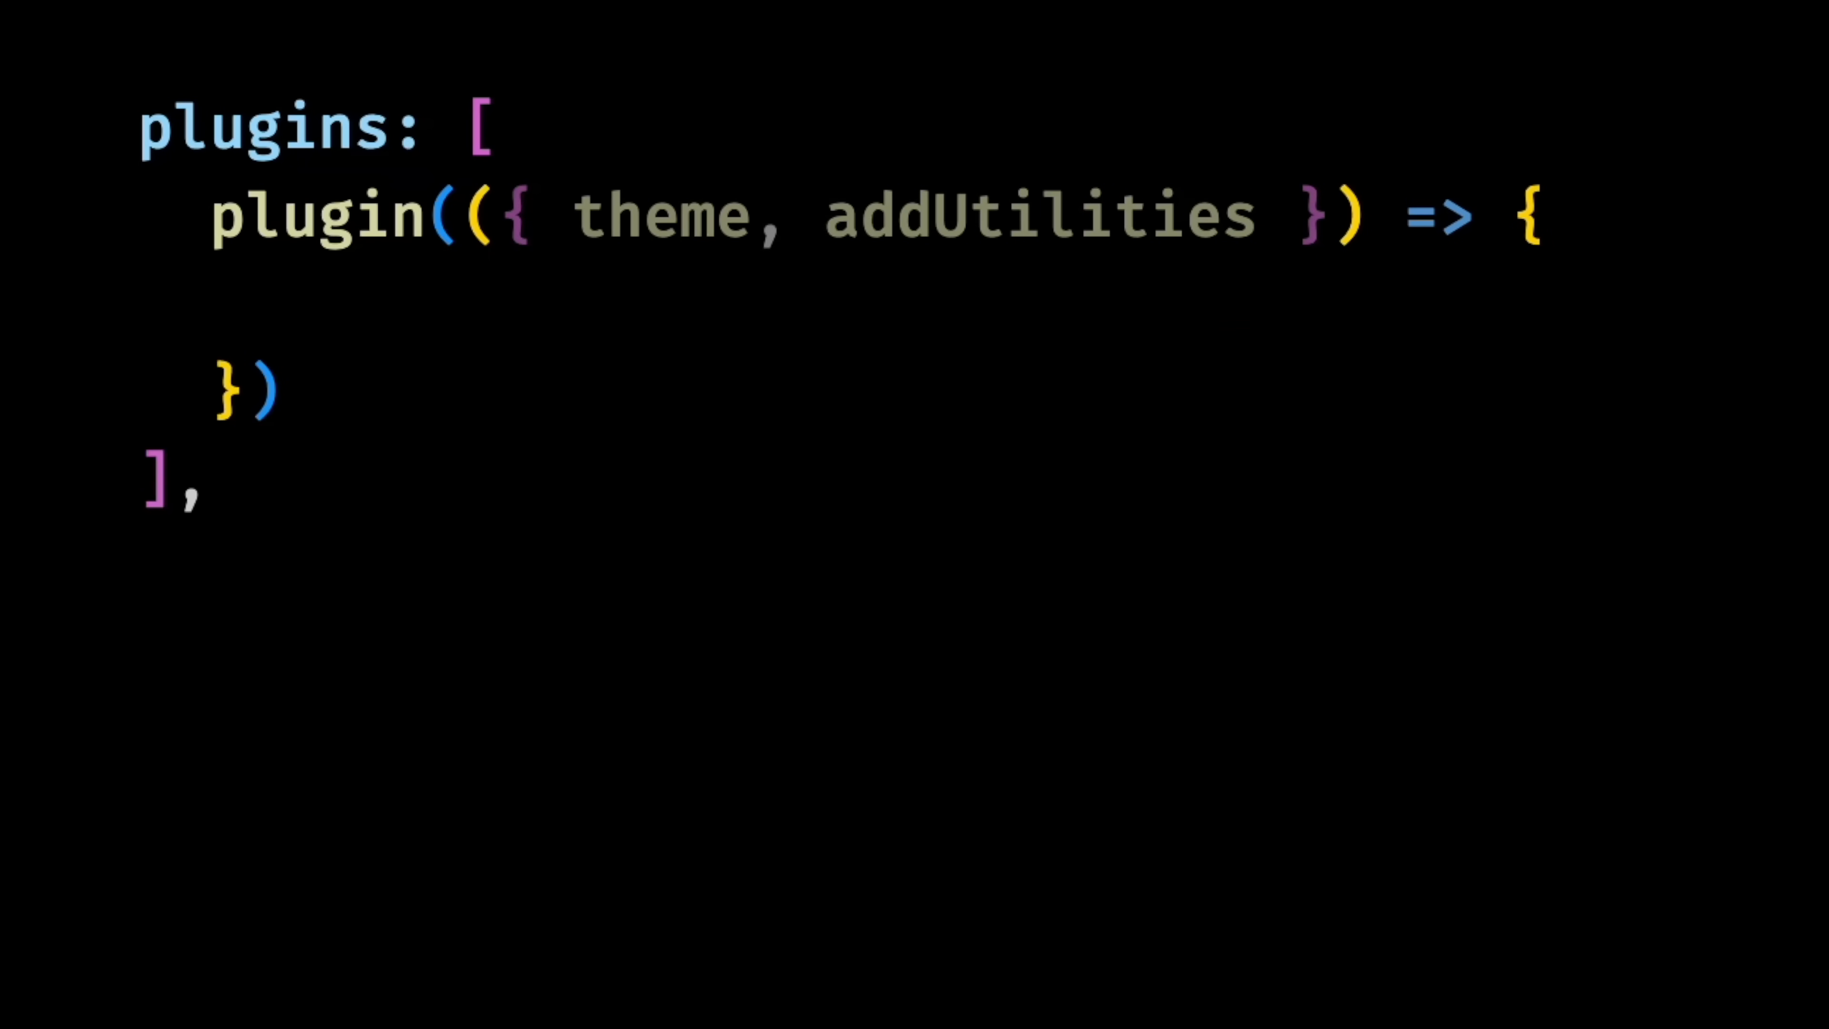
- Declare const neonUtilities = {} and const colors = theme('colors')
text(const neonUtilities = {})
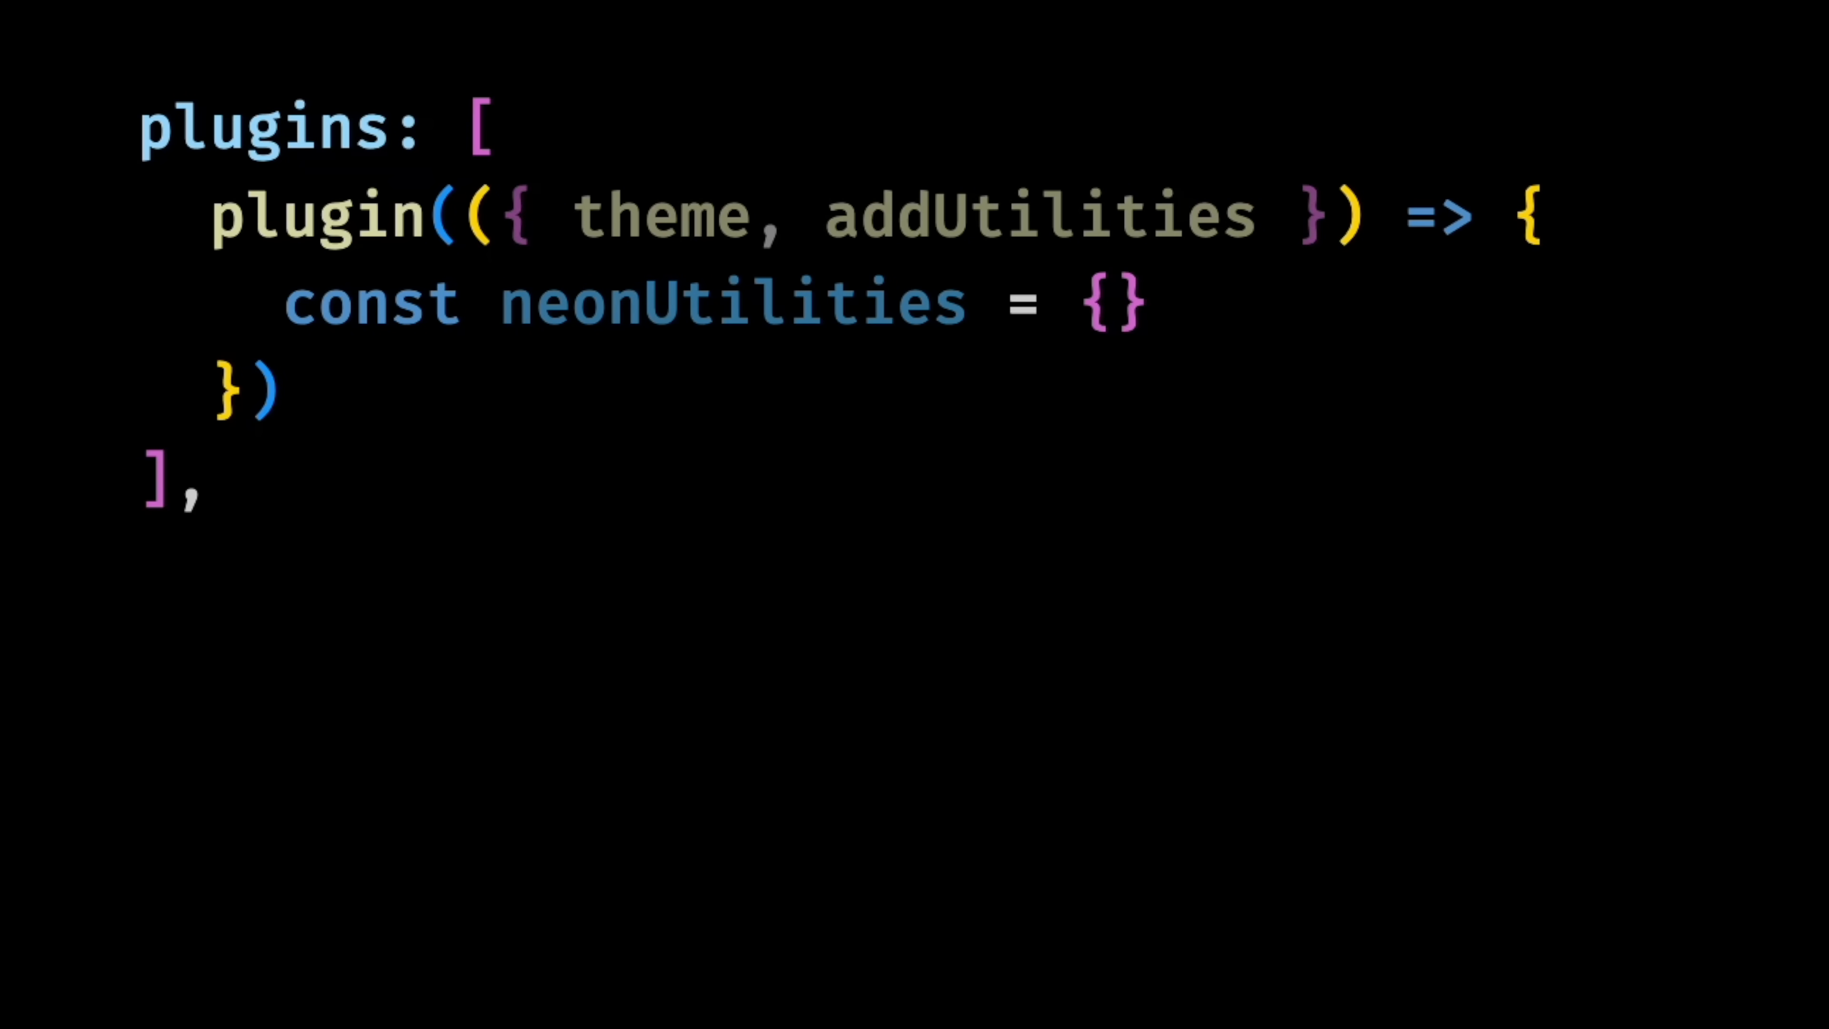
text(;)
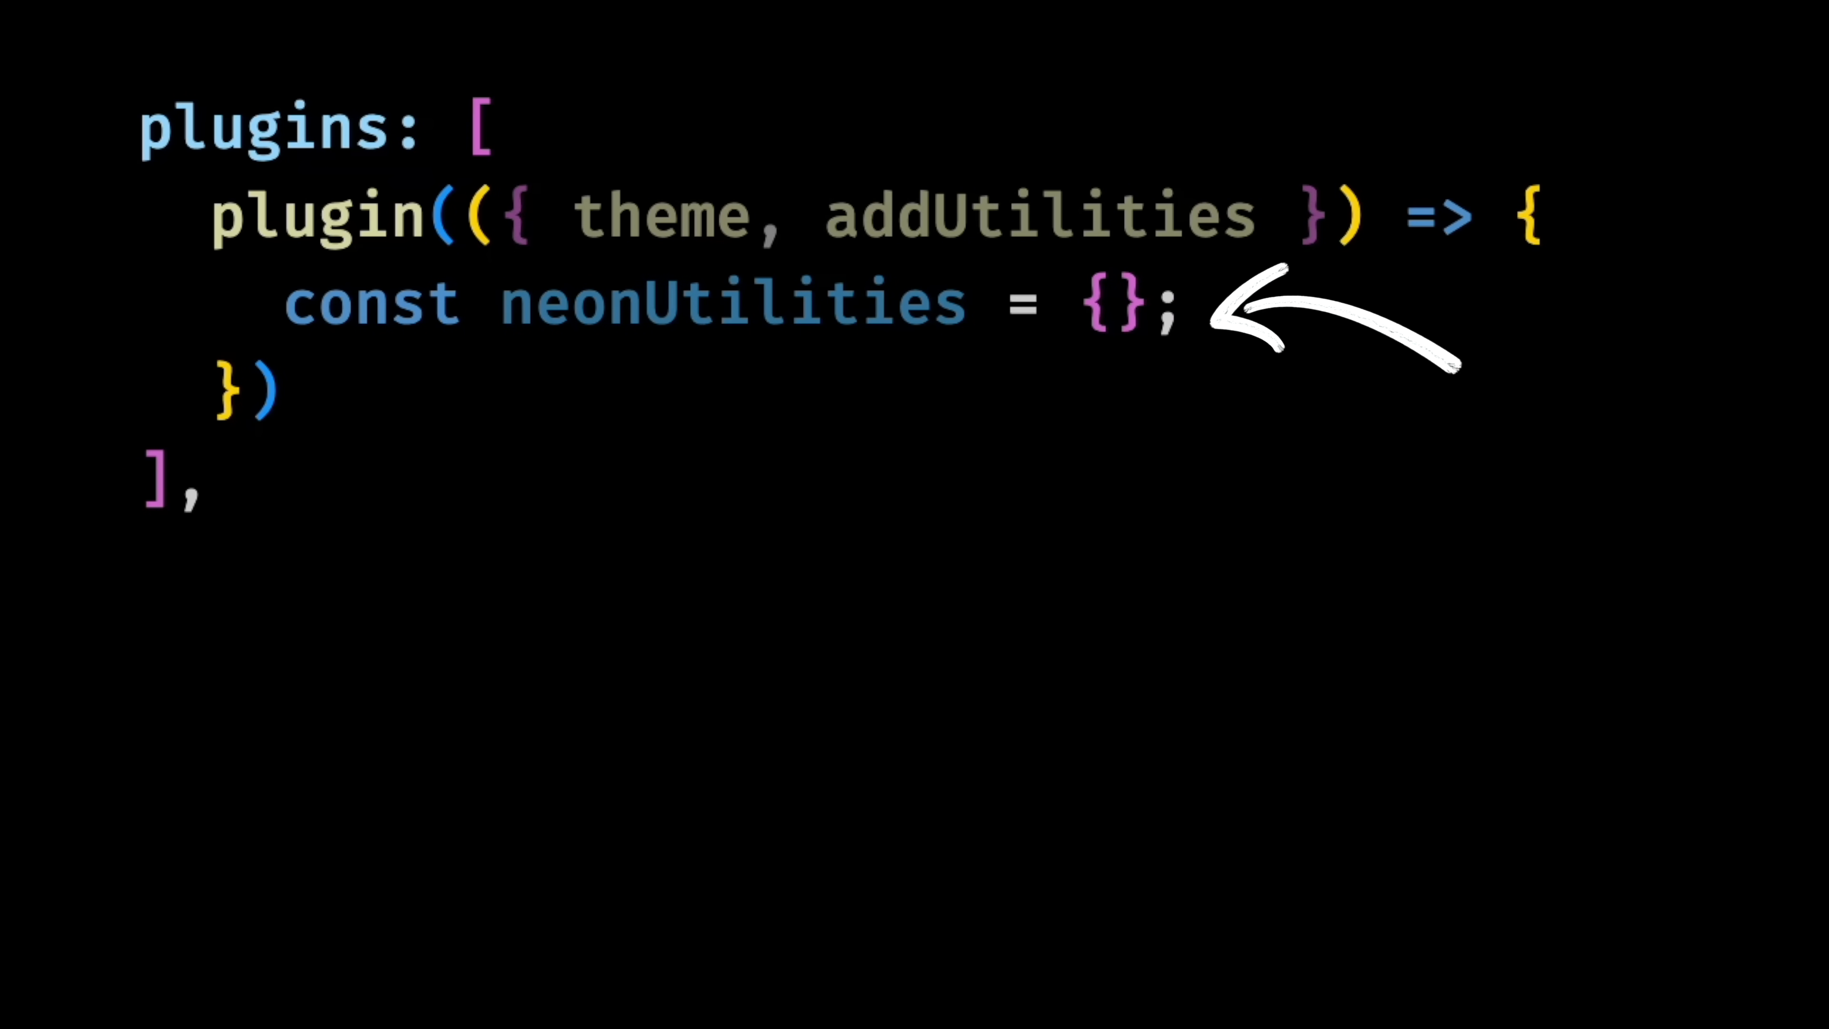
text(const colors = theme('colors');)
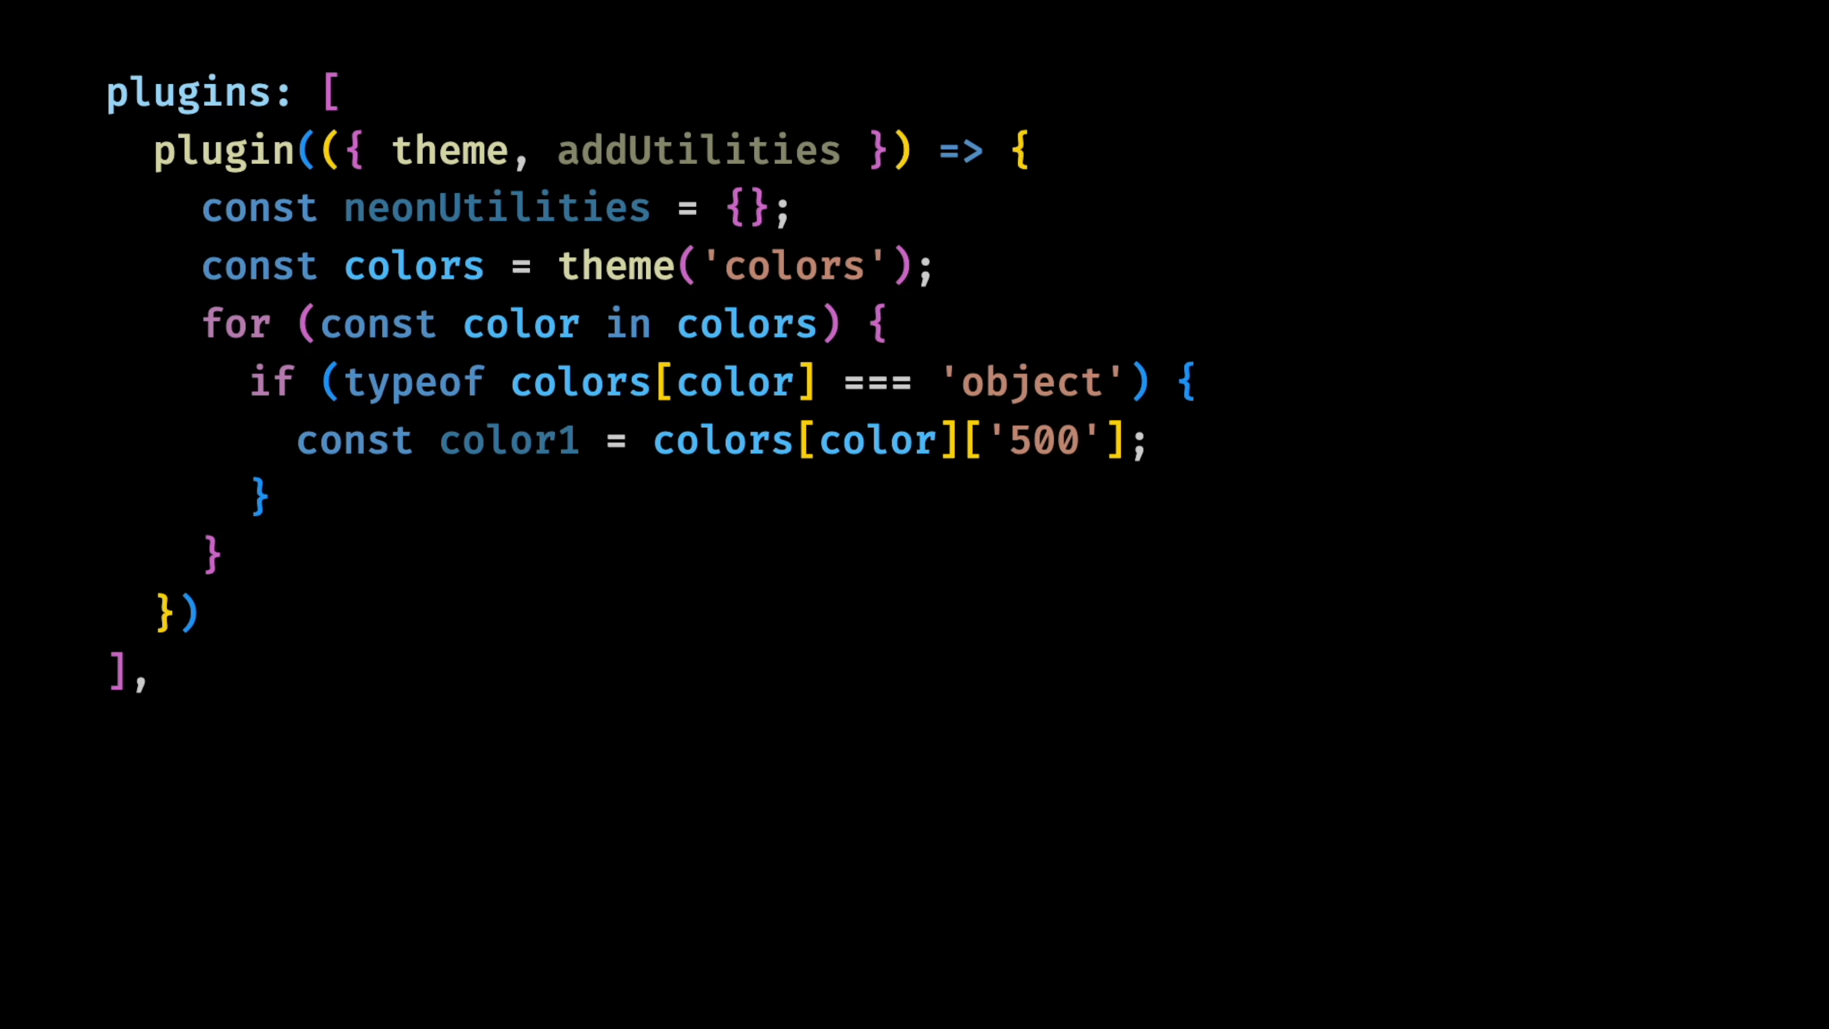
- Read color2 from the 700 shade and register the classes with addUtilities(neonUtilities)
text(const color2 = colors[color]['700'];)
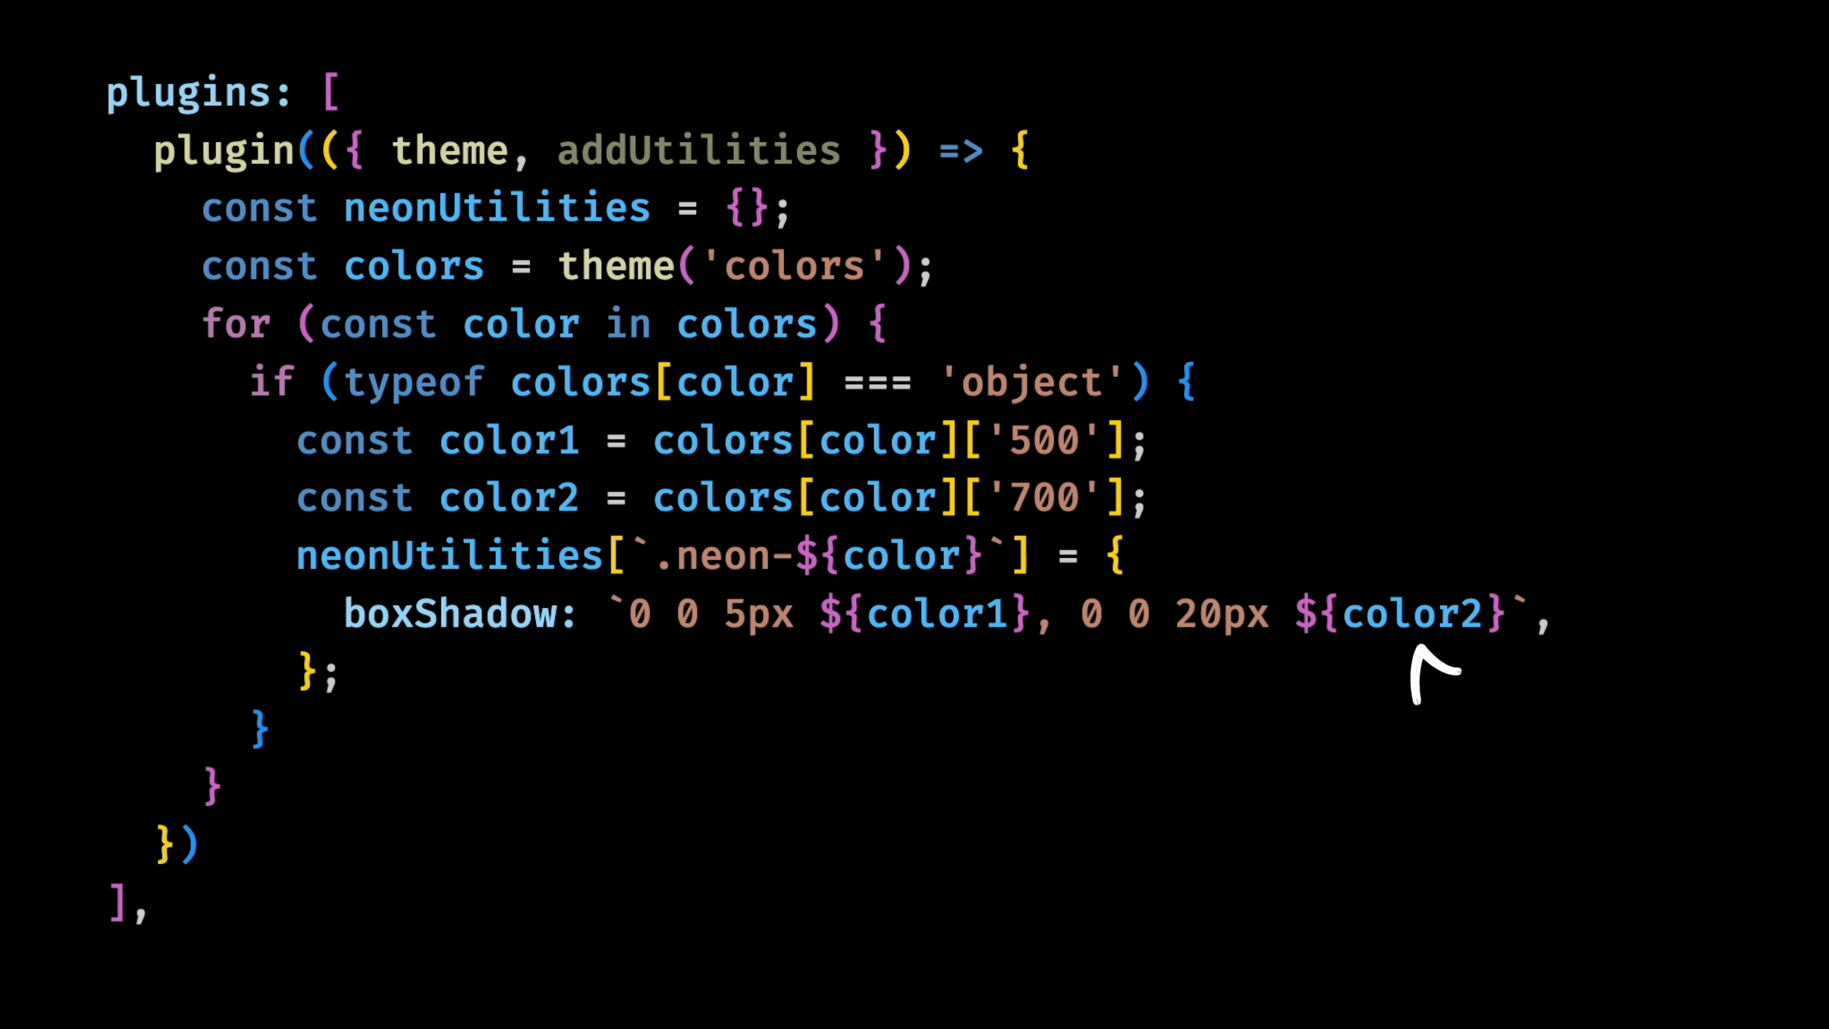
text(addUtilities(neonUtilities))
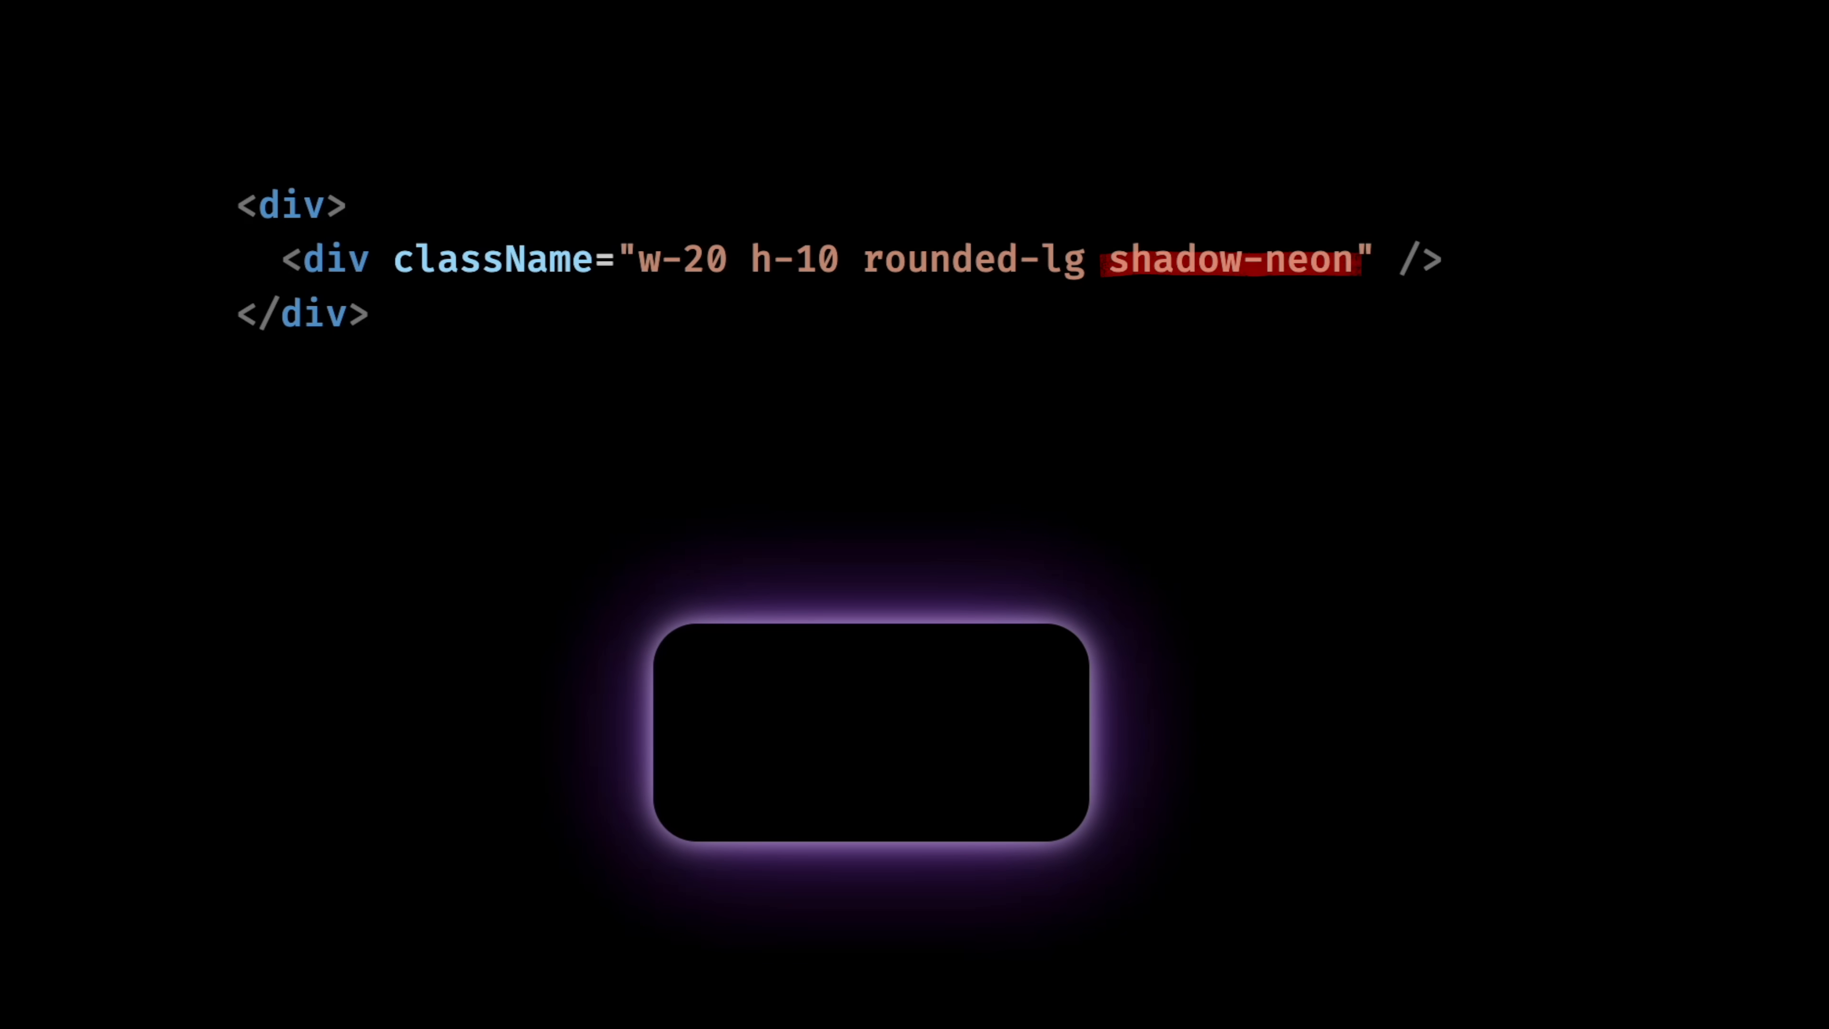
- Swap in neon-purple, then clear the color name to list the other neon-* classes
text(neon-purple)
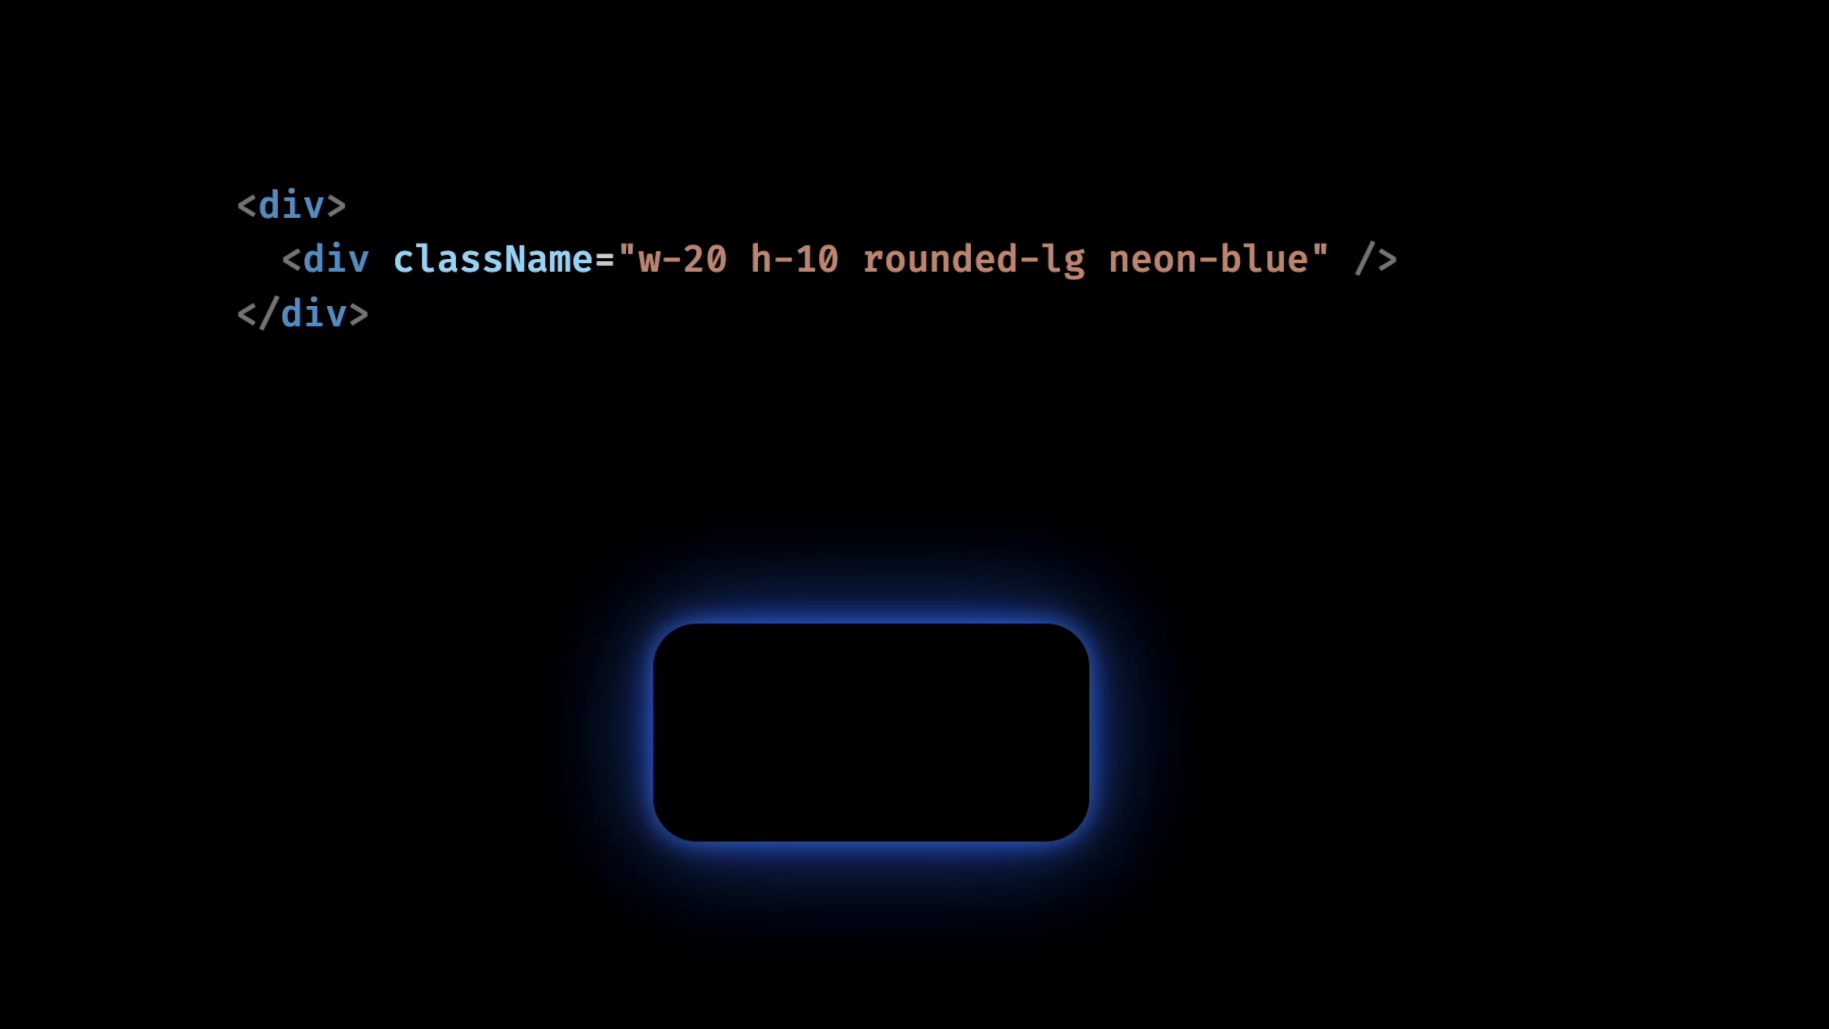
key(Backspace)
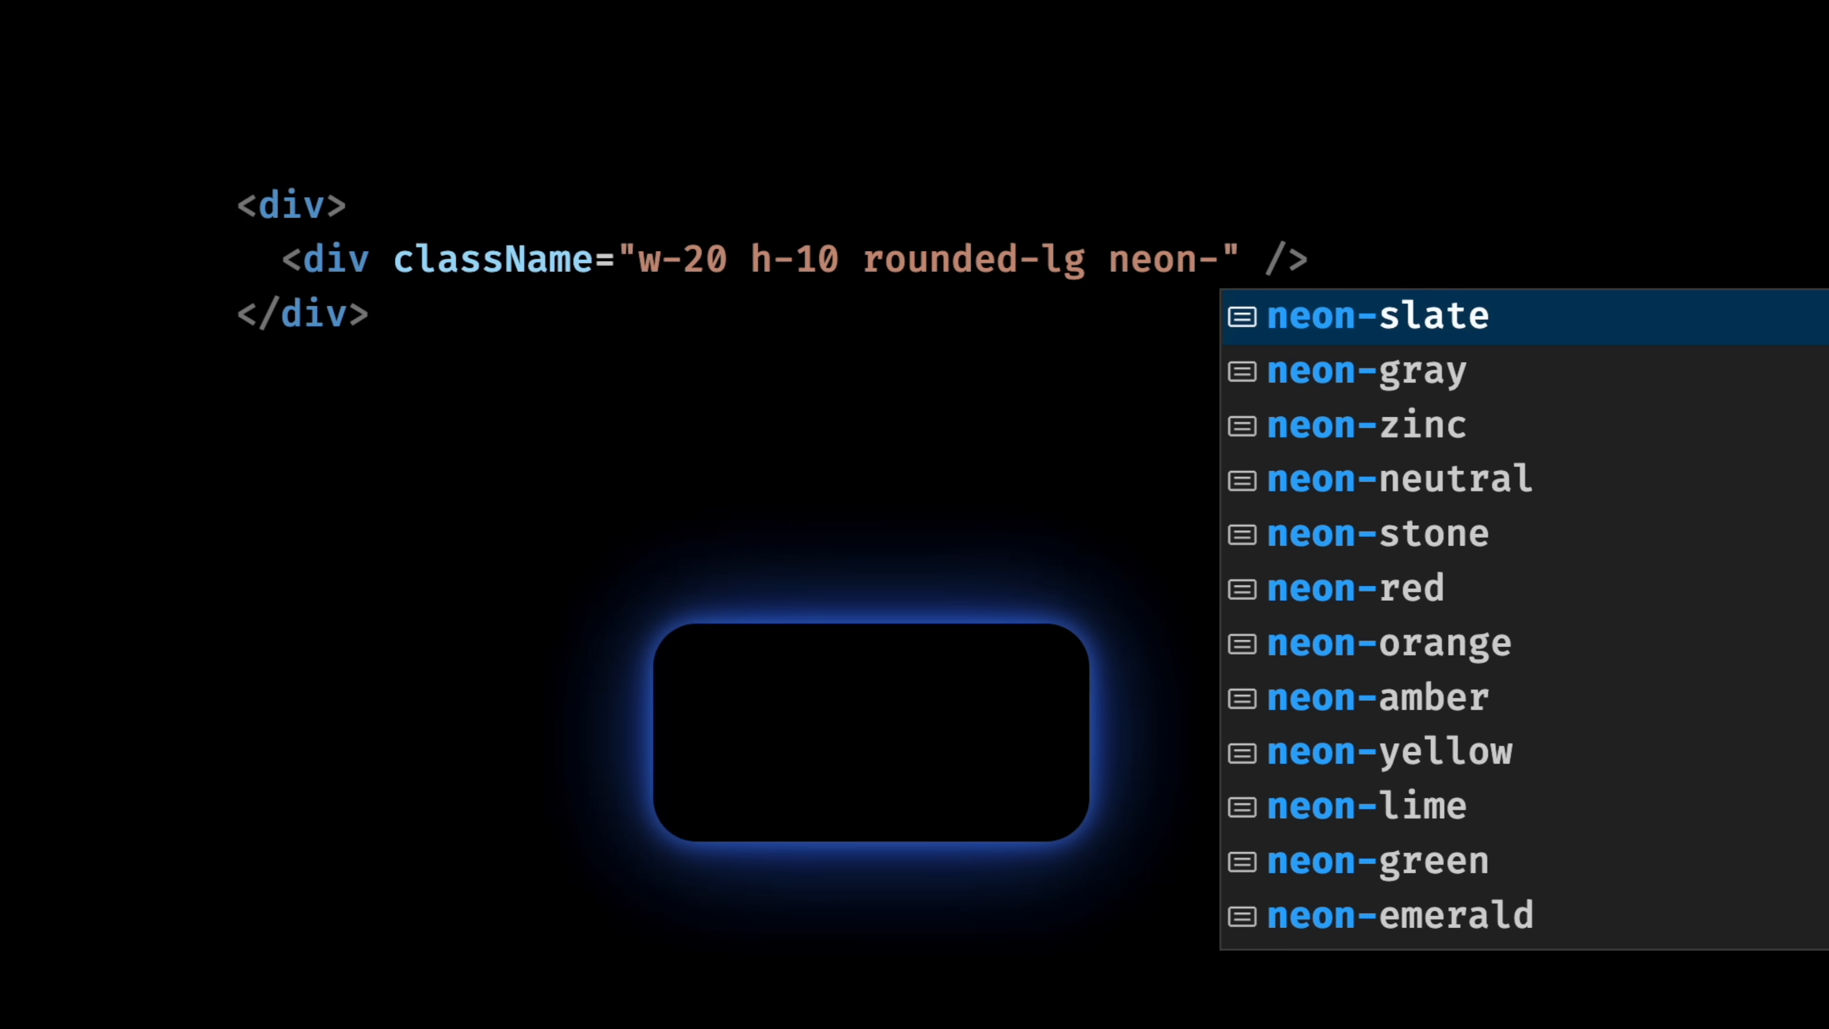